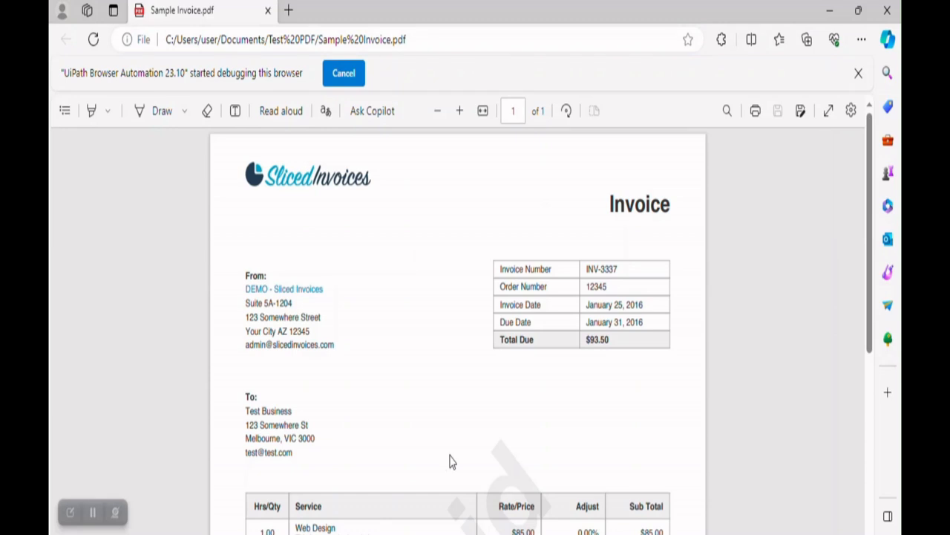
{"action": "mouse_move", "coordinate": [321, 435]}
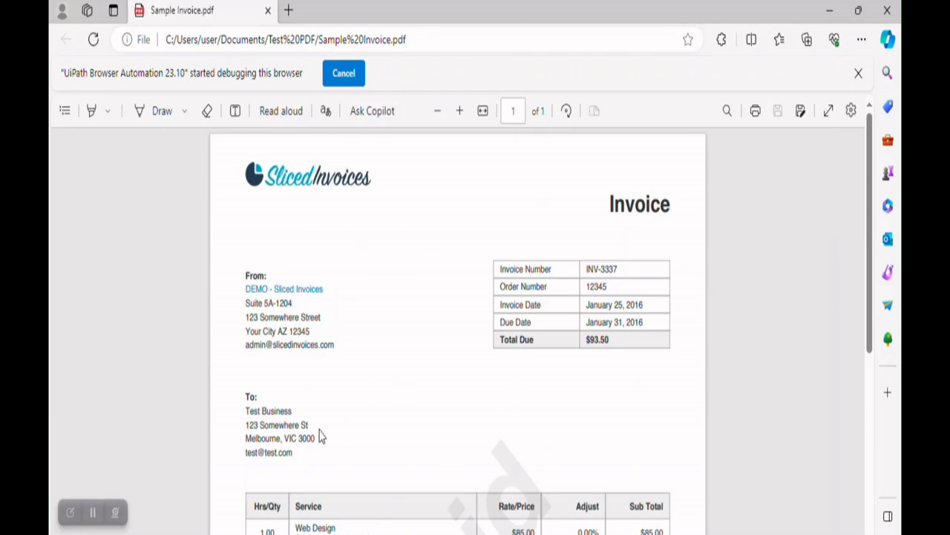
{"action": "mouse_move", "coordinate": [549, 423]}
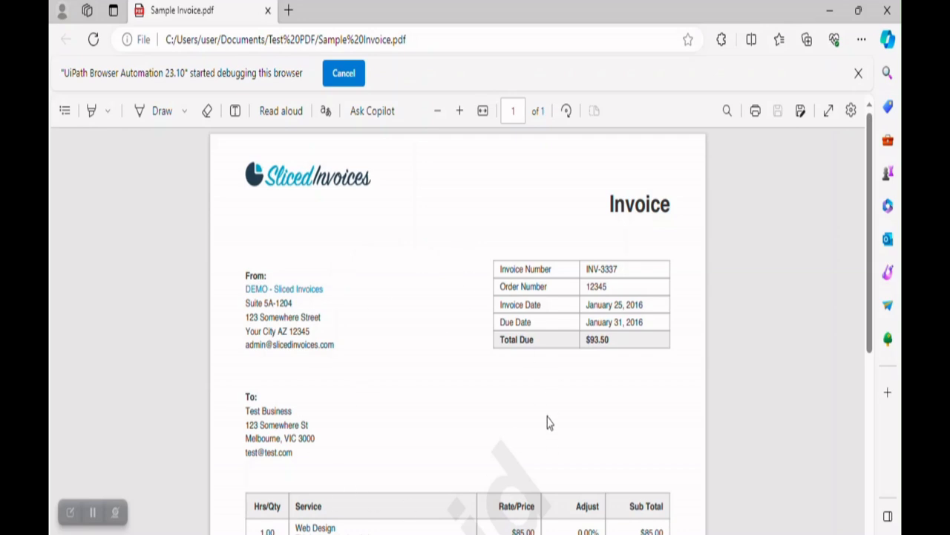
{"action": "mouse_move", "coordinate": [615, 364]}
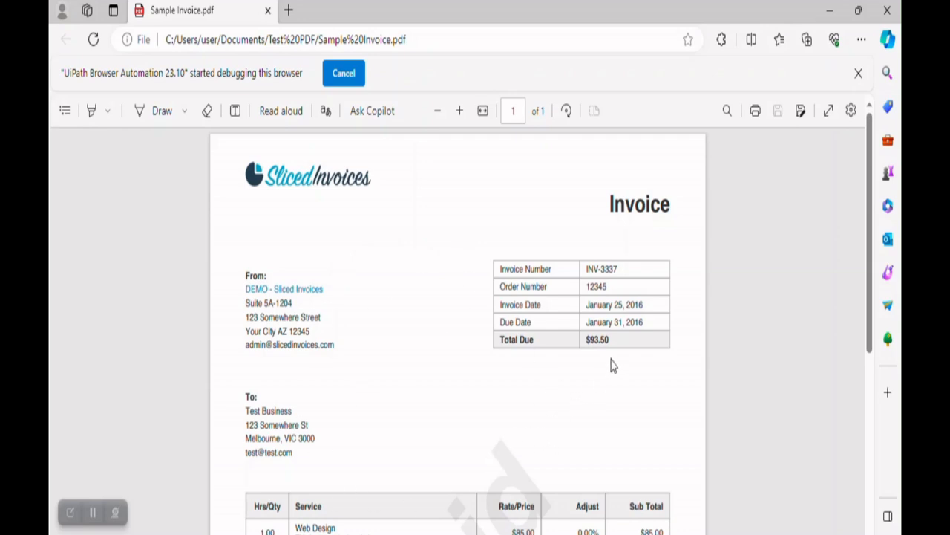
{"action": "mouse_move", "coordinate": [619, 288]}
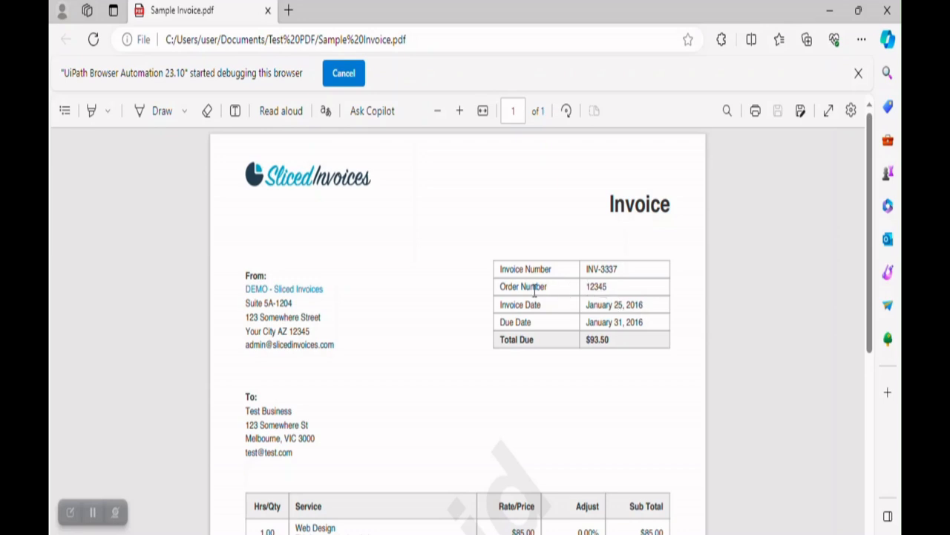
{"action": "mouse_move", "coordinate": [642, 300]}
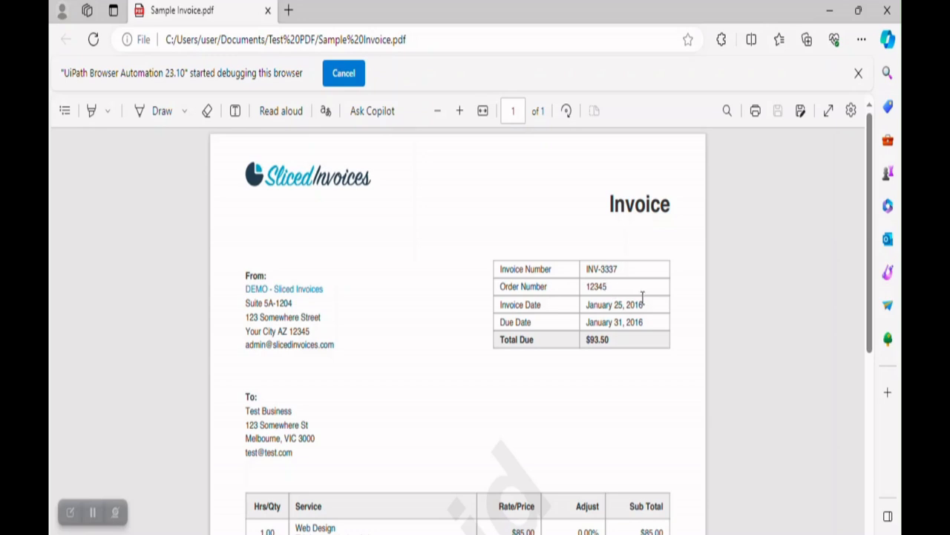
{"action": "mouse_move", "coordinate": [556, 265]}
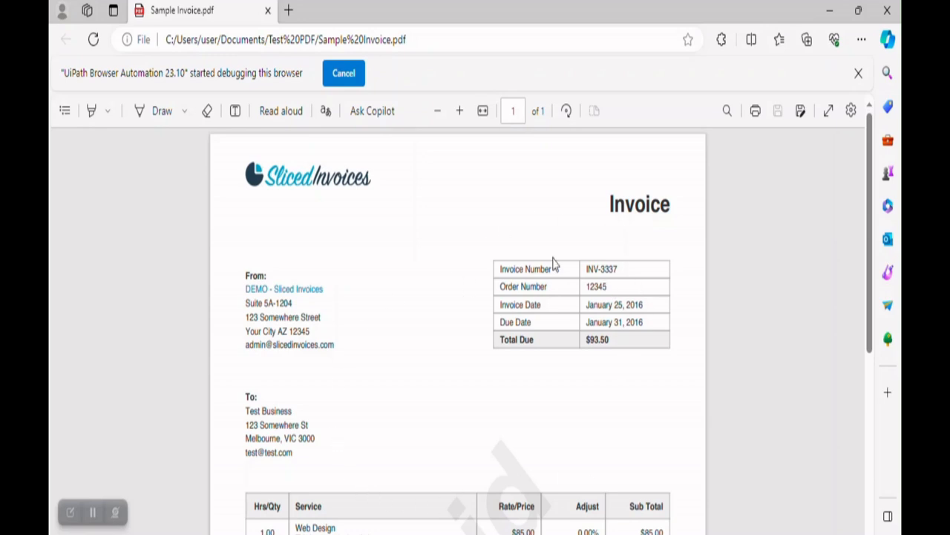
{"action": "mouse_move", "coordinate": [516, 405]}
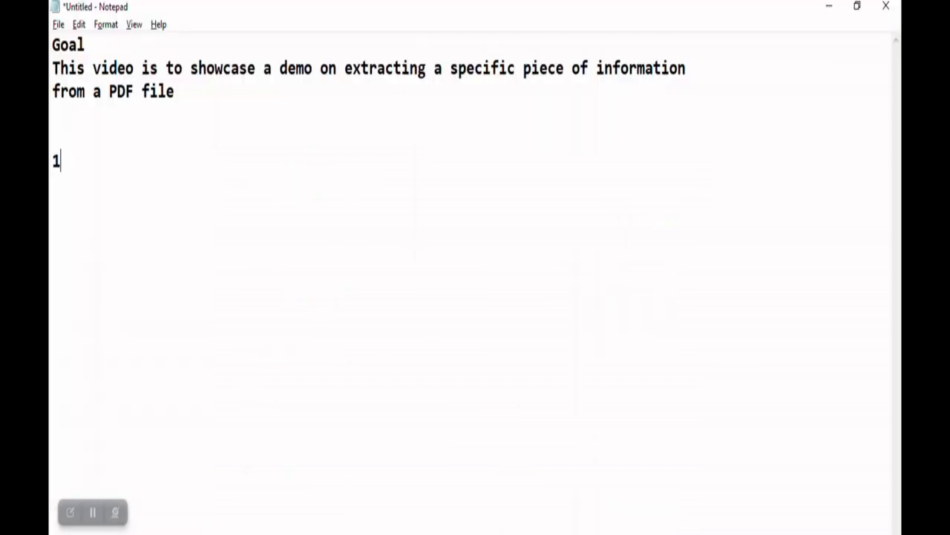
Note '1. Get Text' as the first numbered step below the goal paragraph in Notepad
{"action": "type", "text": ". Get"}
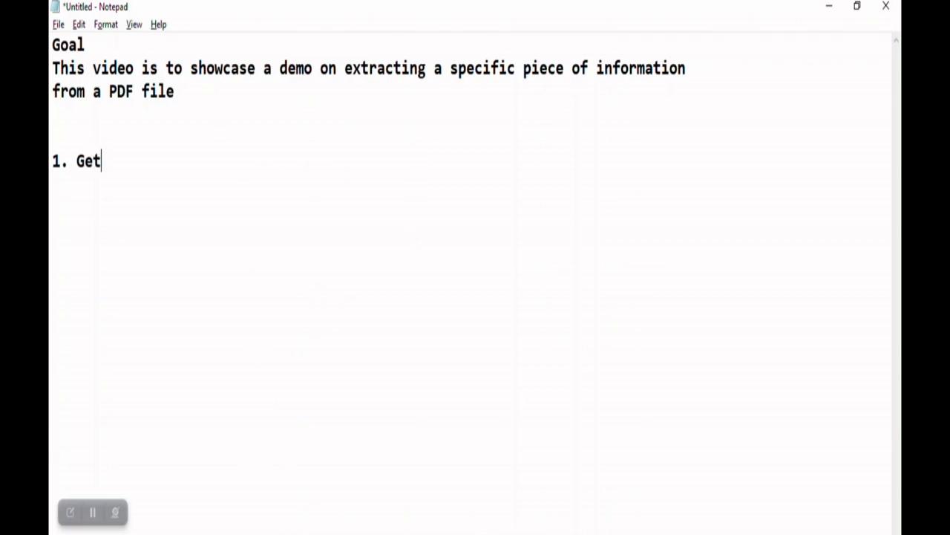
{"action": "type", "text": "Text"}
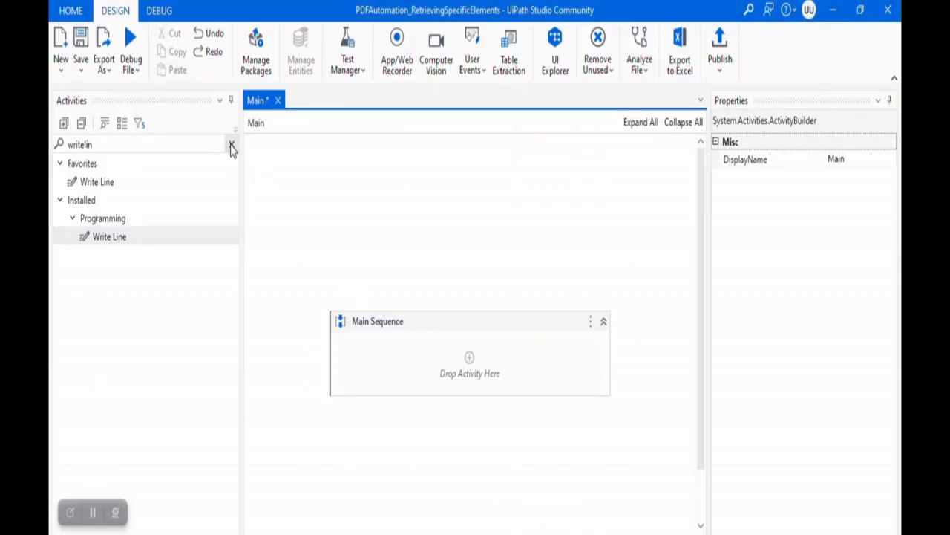
Search the Activities panel for 'get text' to find the UI Automation Get Text activity
{"action": "left_click", "coordinate": [231, 144]}
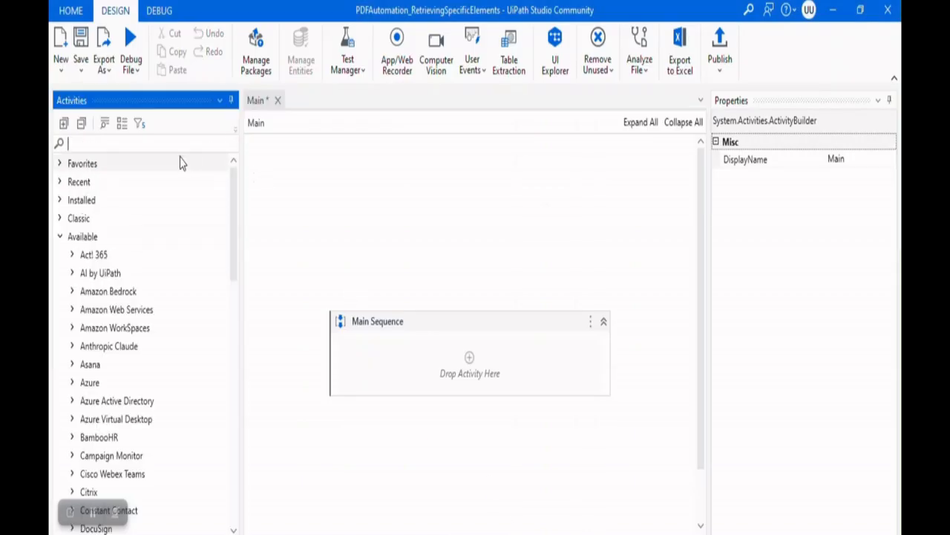
{"action": "type", "text": "get"}
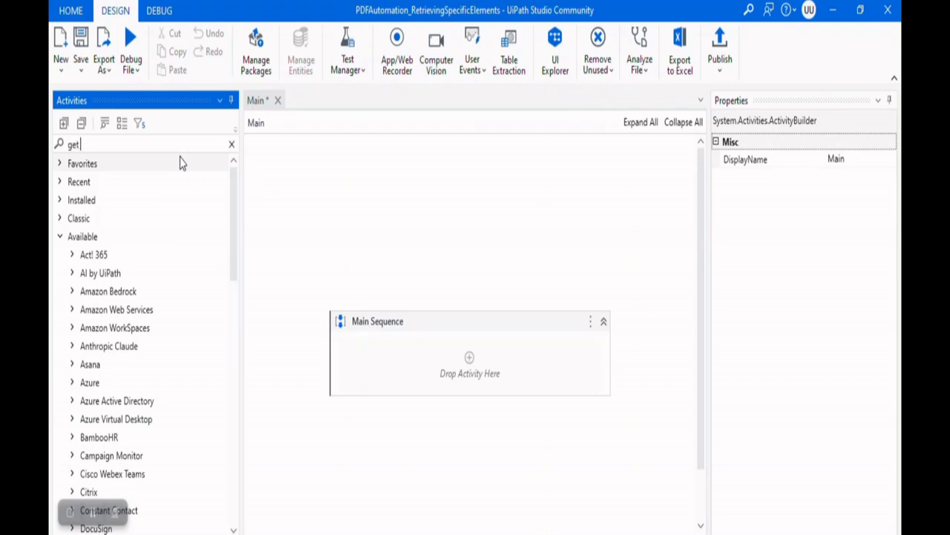
{"action": "type", "text": "text"}
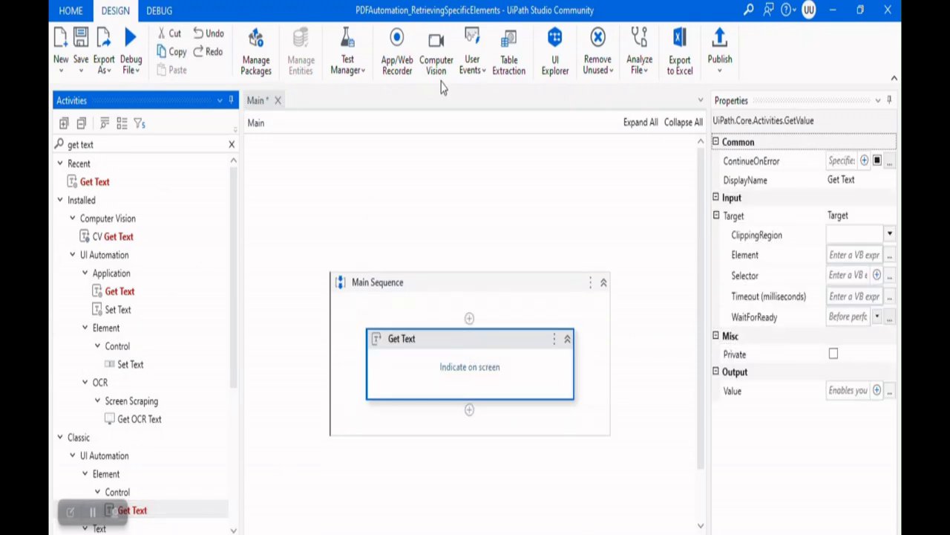
{"action": "mouse_move", "coordinate": [360, 24]}
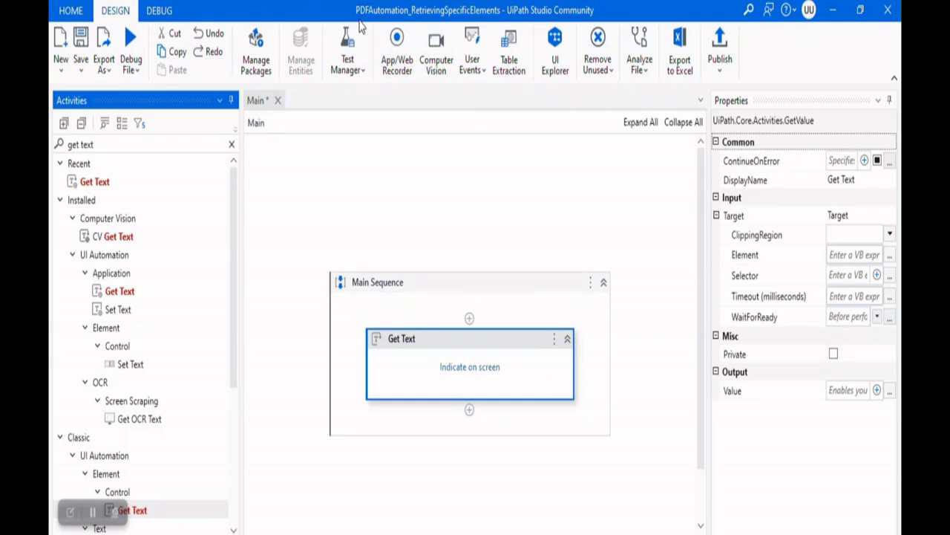
{"action": "mouse_move", "coordinate": [462, 20]}
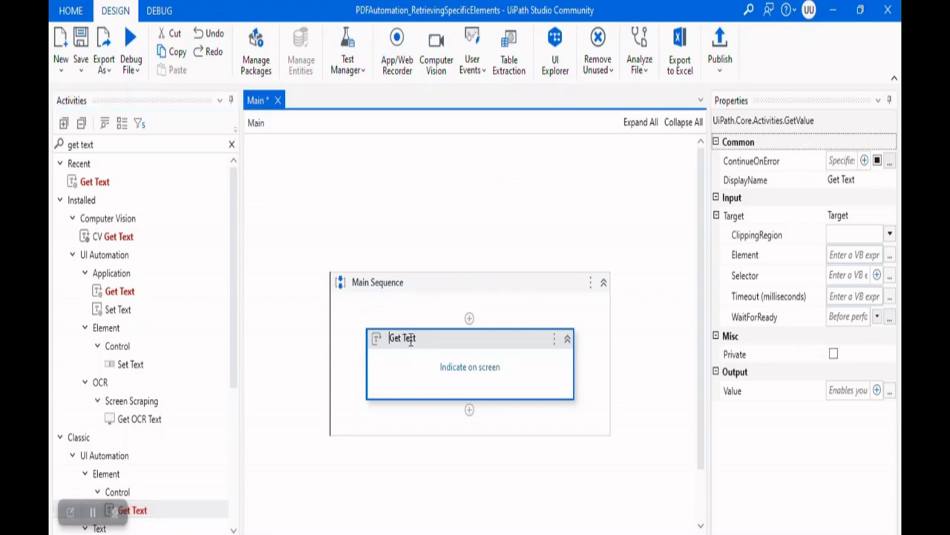
{"action": "mouse_move", "coordinate": [402, 338]}
{"action": "type", "text": " -"}
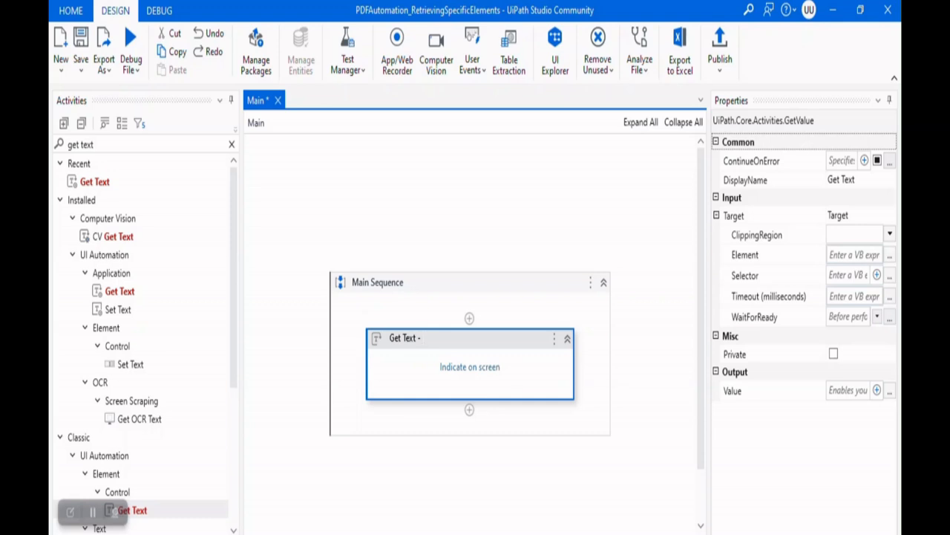
Extend the activity's display name to 'Get Text - Retrieving the Order No'
{"action": "left_click", "coordinate": [416, 338]}
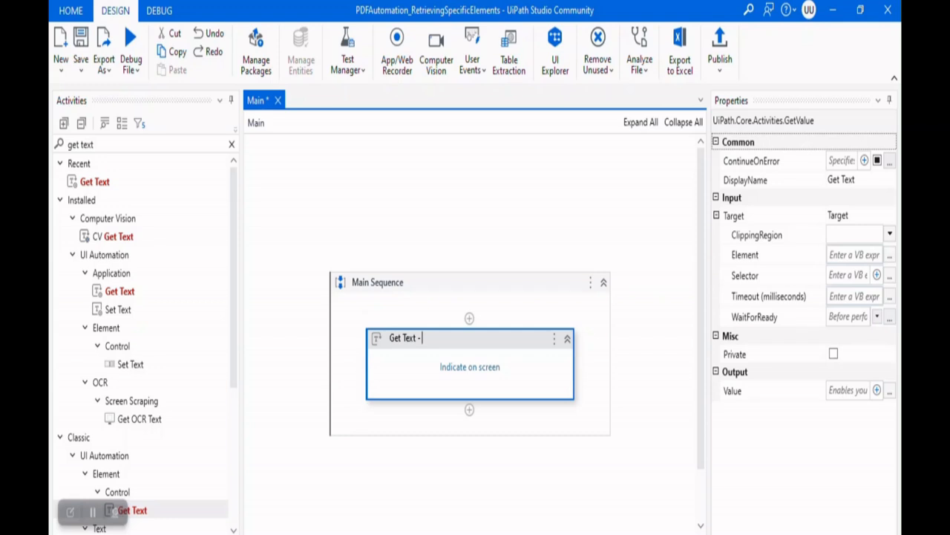
{"action": "type", "text": "Retrieving the"}
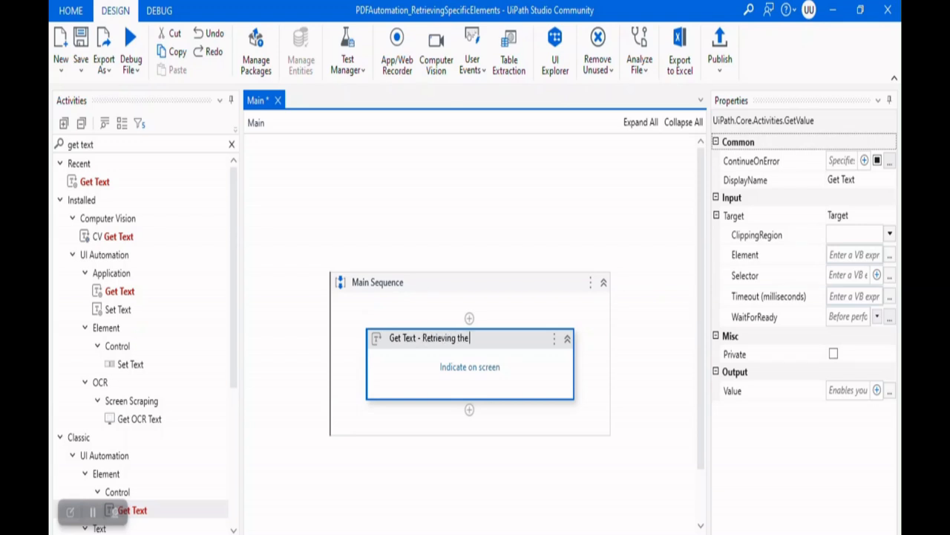
{"action": "type", "text": "Orde"}
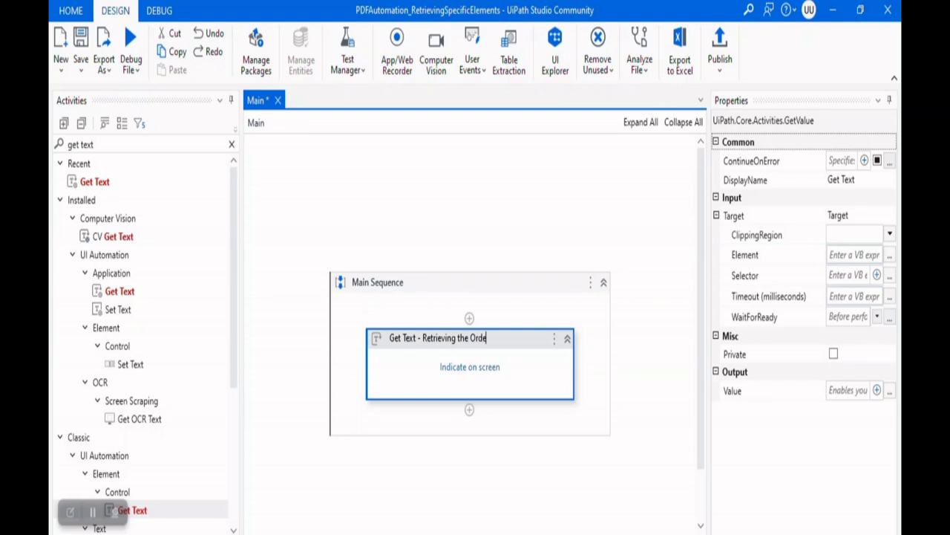
{"action": "type", "text": "r No"}
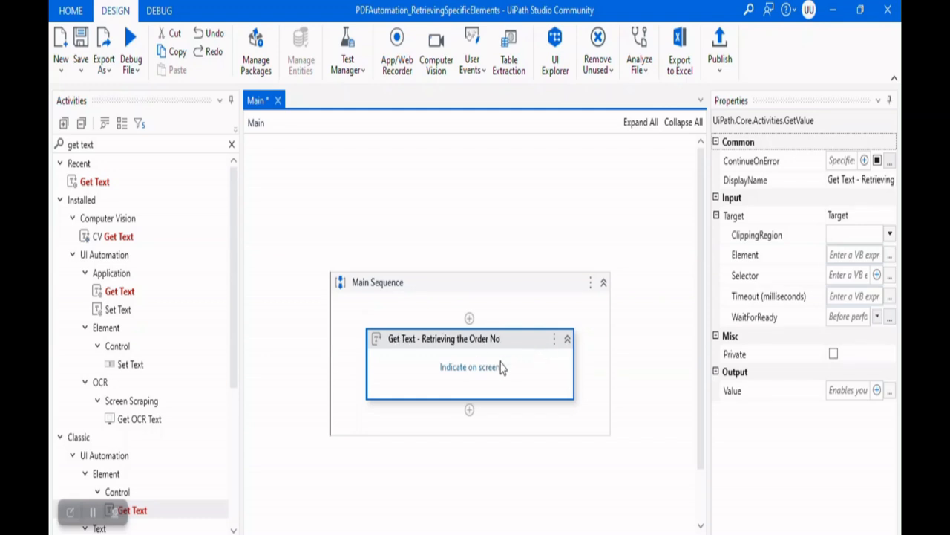
Start Indicate on screen for Get Text and pause selection for five seconds with F2
{"action": "left_click", "coordinate": [488, 372]}
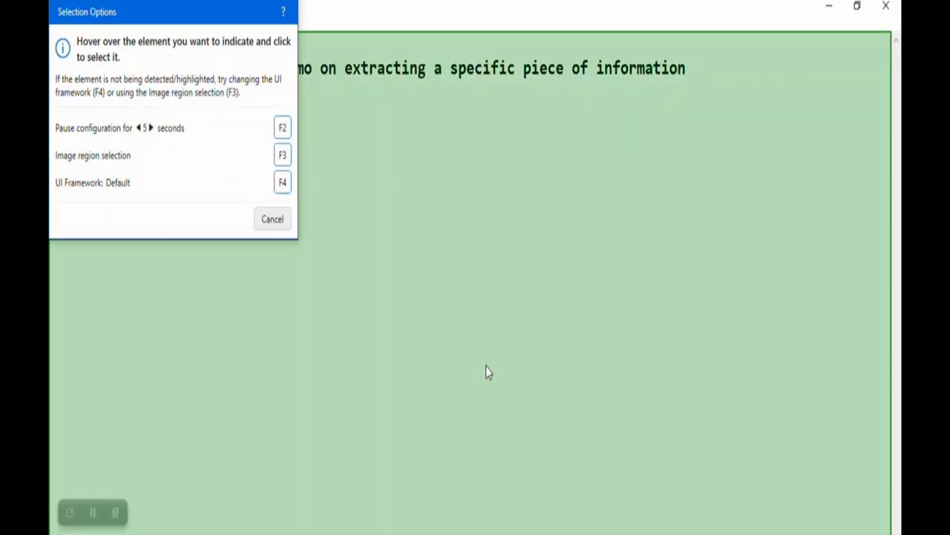
{"action": "mouse_move", "coordinate": [438, 163]}
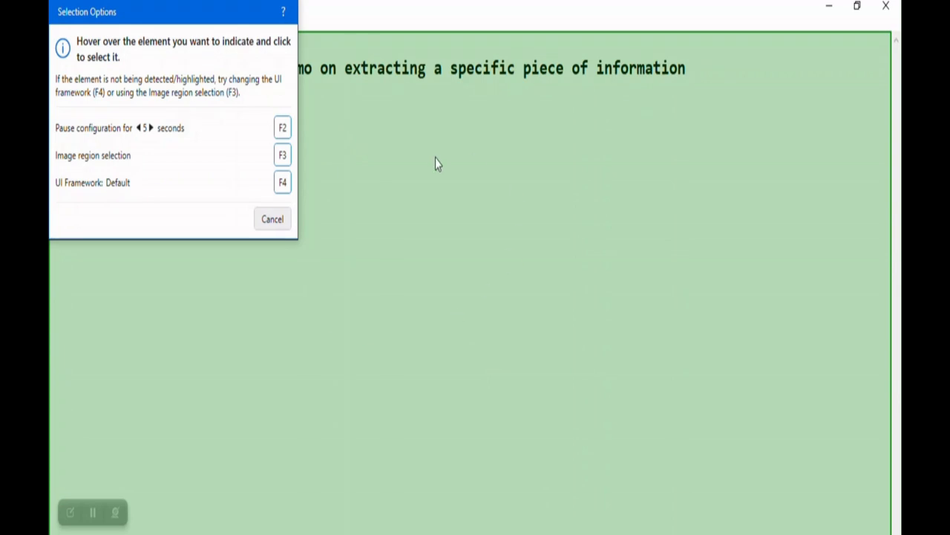
{"action": "mouse_move", "coordinate": [483, 366]}
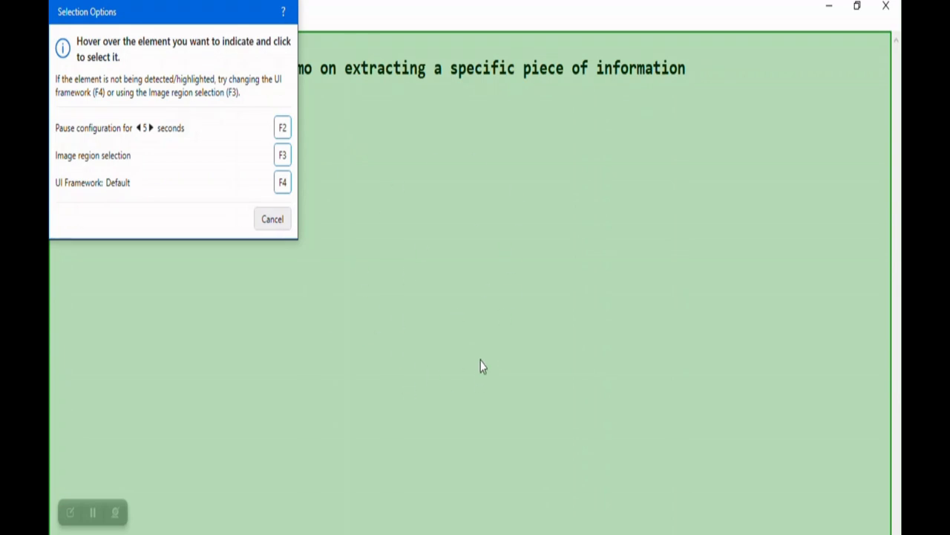
{"action": "mouse_move", "coordinate": [403, 246]}
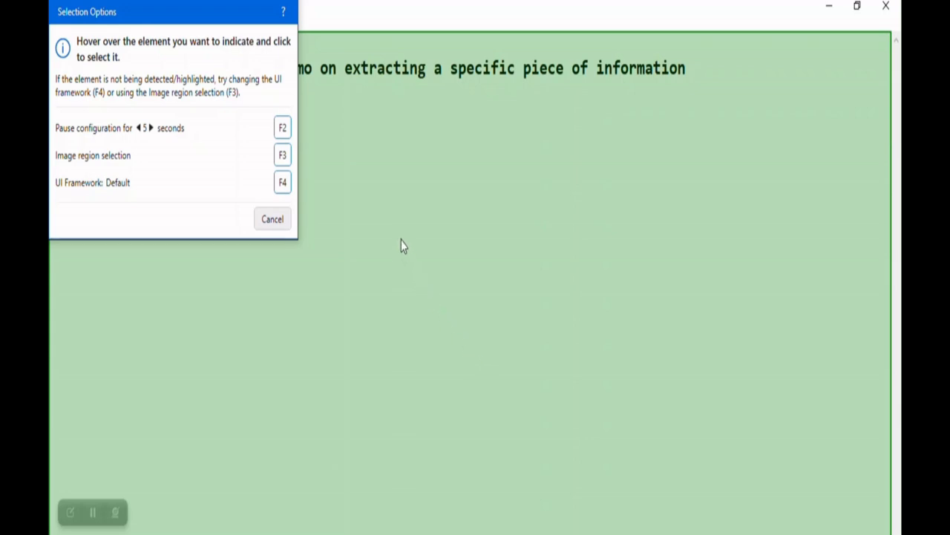
{"action": "mouse_move", "coordinate": [430, 241]}
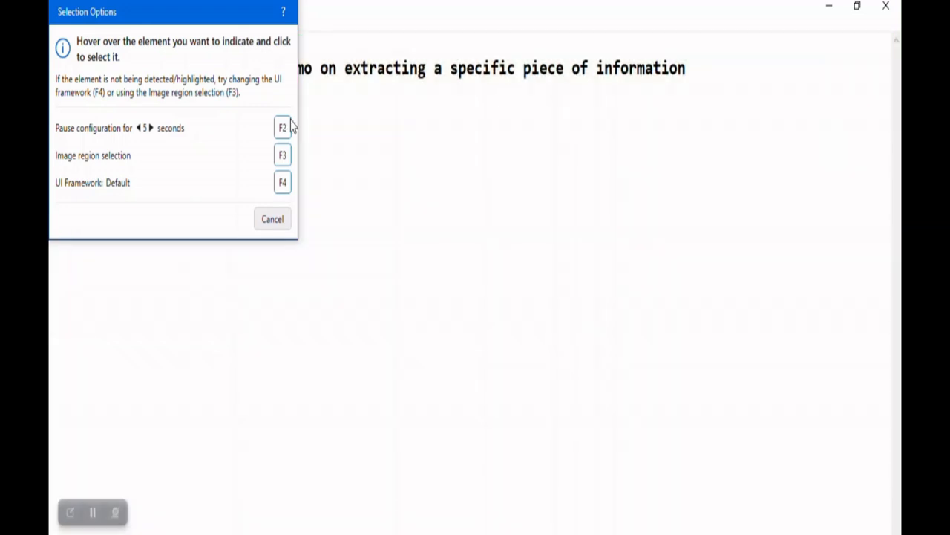
{"action": "mouse_move", "coordinate": [282, 128]}
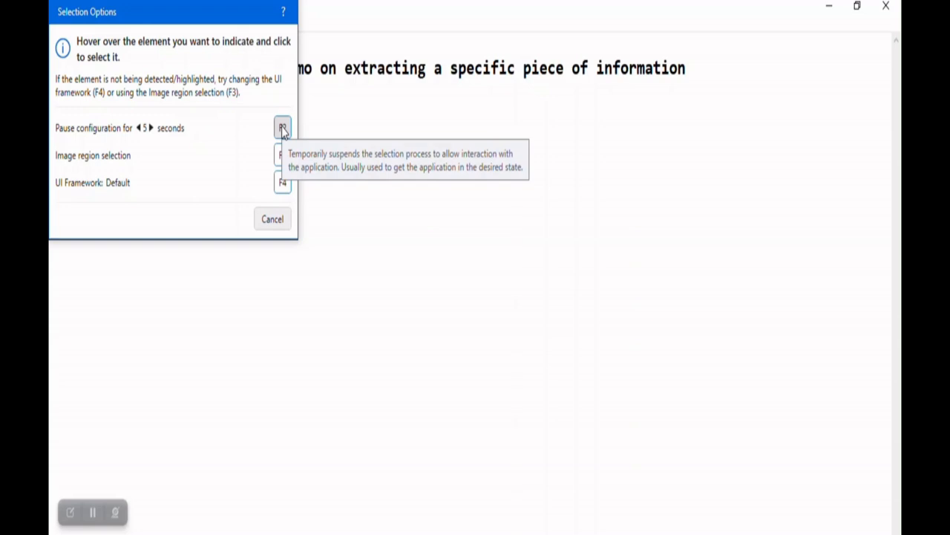
{"action": "left_click", "coordinate": [282, 128]}
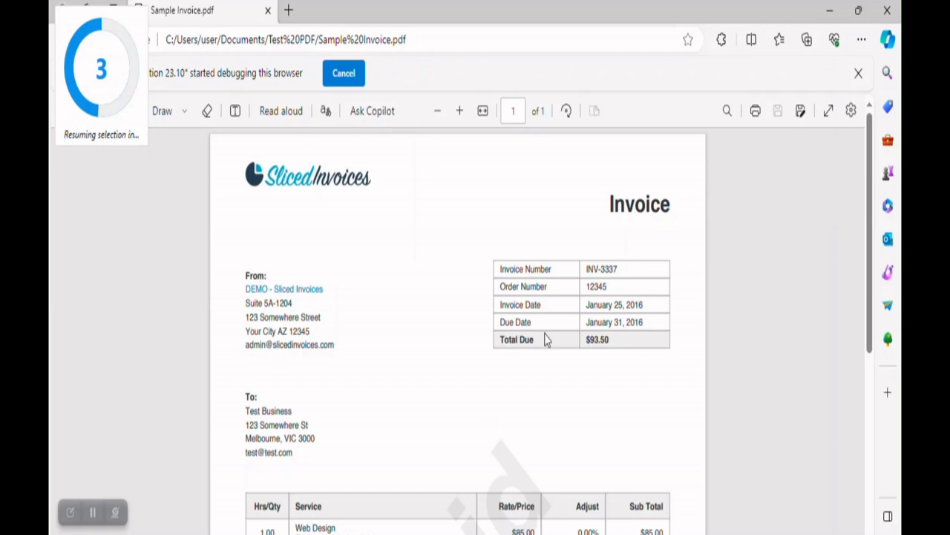
{"action": "mouse_move", "coordinate": [569, 407]}
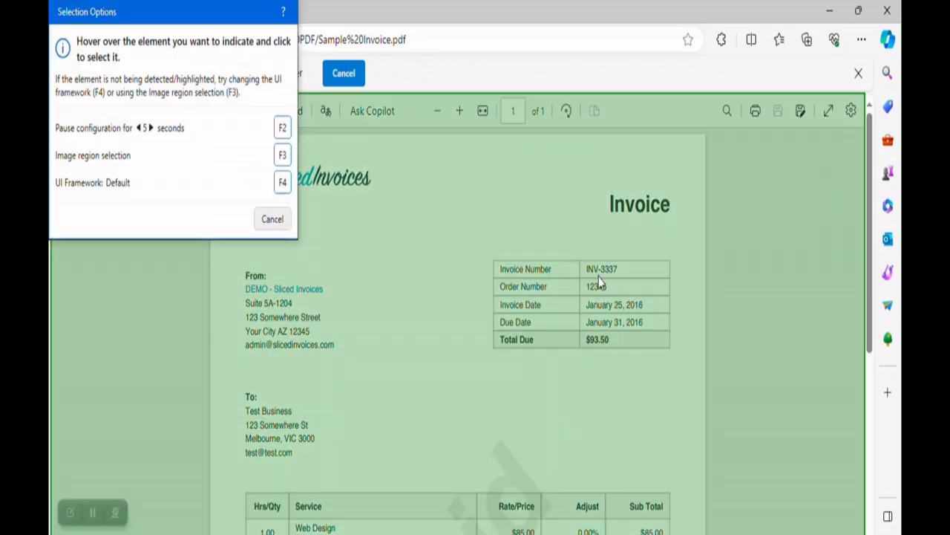
{"action": "mouse_move", "coordinate": [596, 286]}
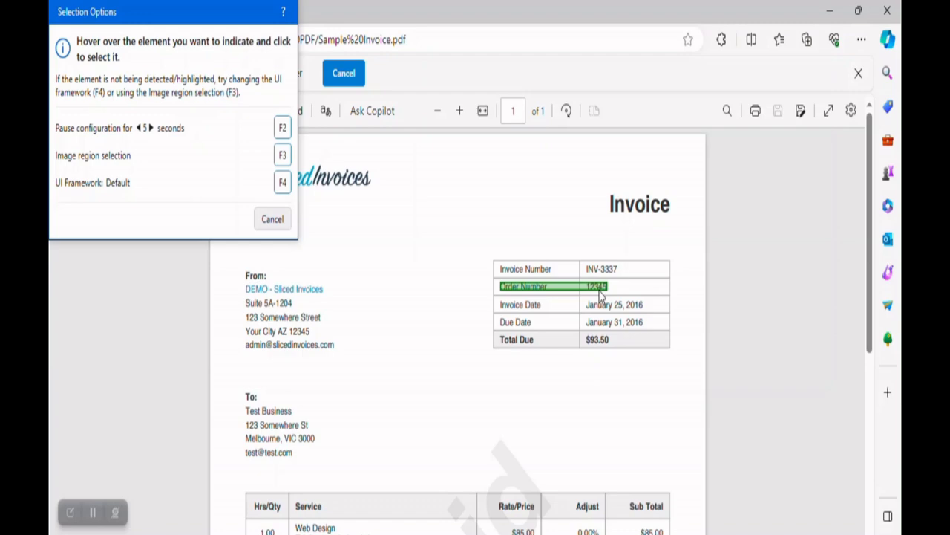
Pick the invoice's Order Number value in Edge as the Get Text target
{"action": "left_click", "coordinate": [597, 286]}
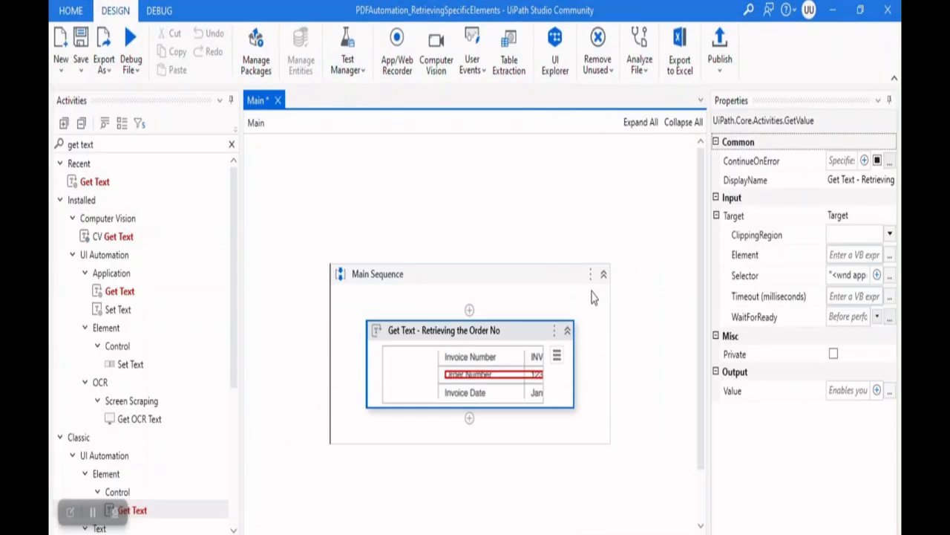
{"action": "mouse_move", "coordinate": [457, 342]}
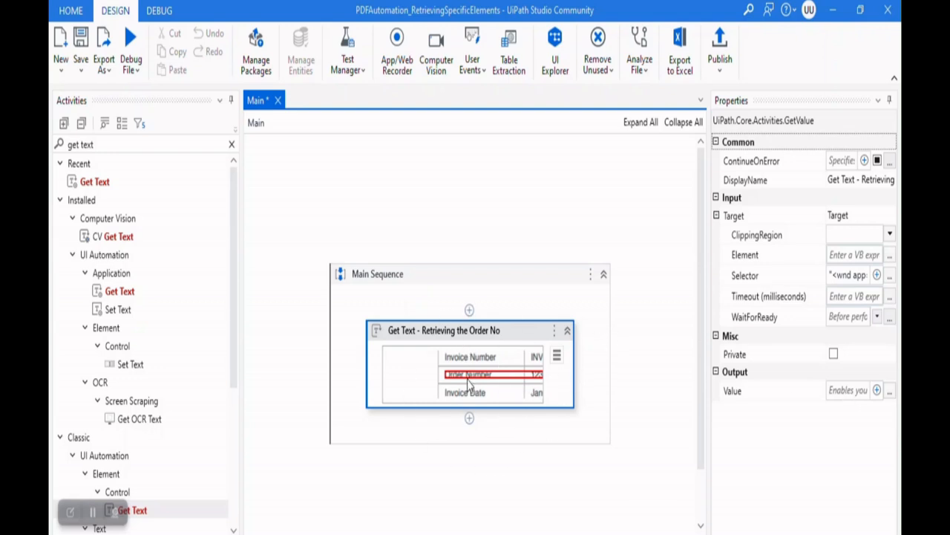
{"action": "mouse_move", "coordinate": [531, 389]}
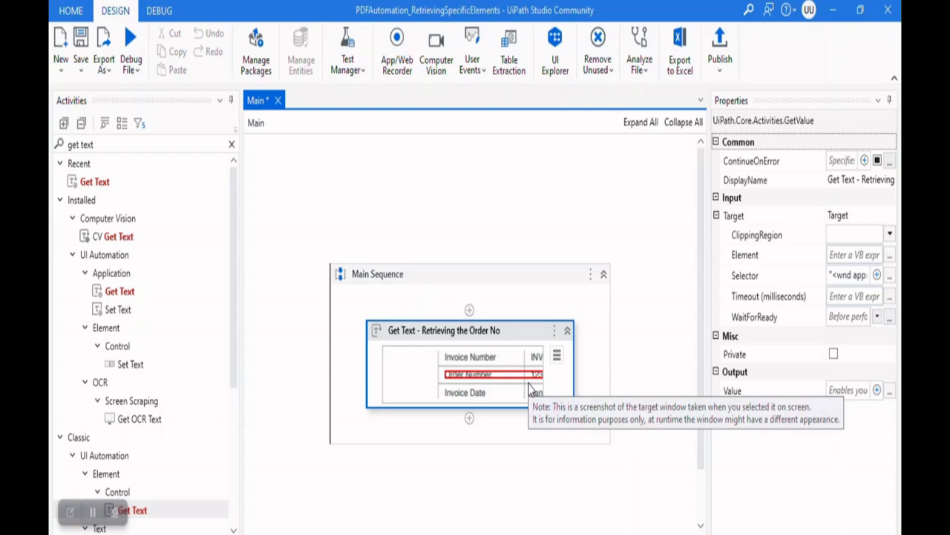
{"action": "mouse_move", "coordinate": [518, 360]}
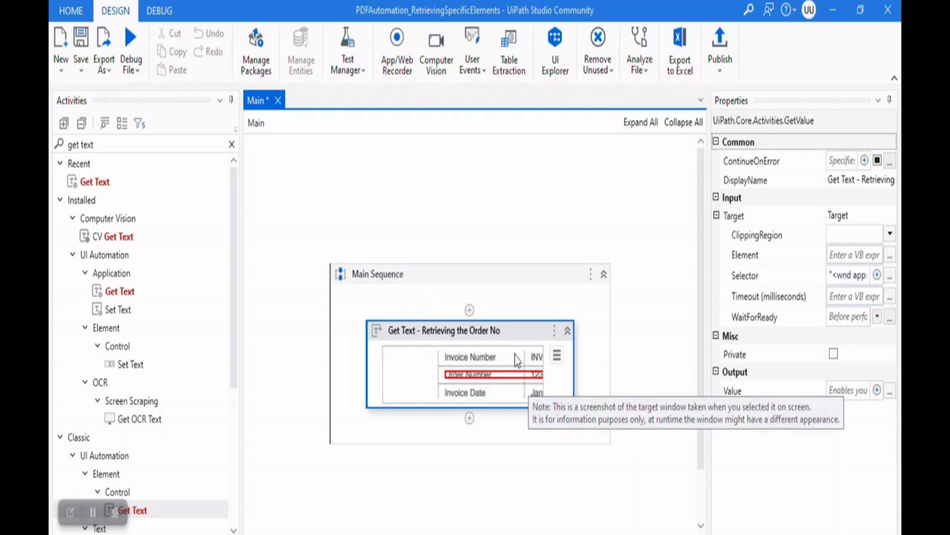
{"action": "mouse_move", "coordinate": [561, 414]}
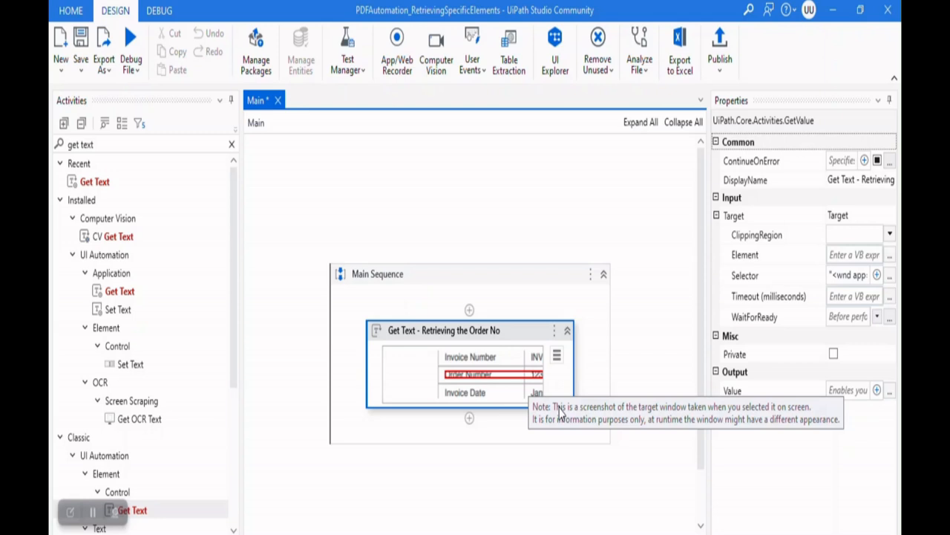
{"action": "mouse_move", "coordinate": [534, 378]}
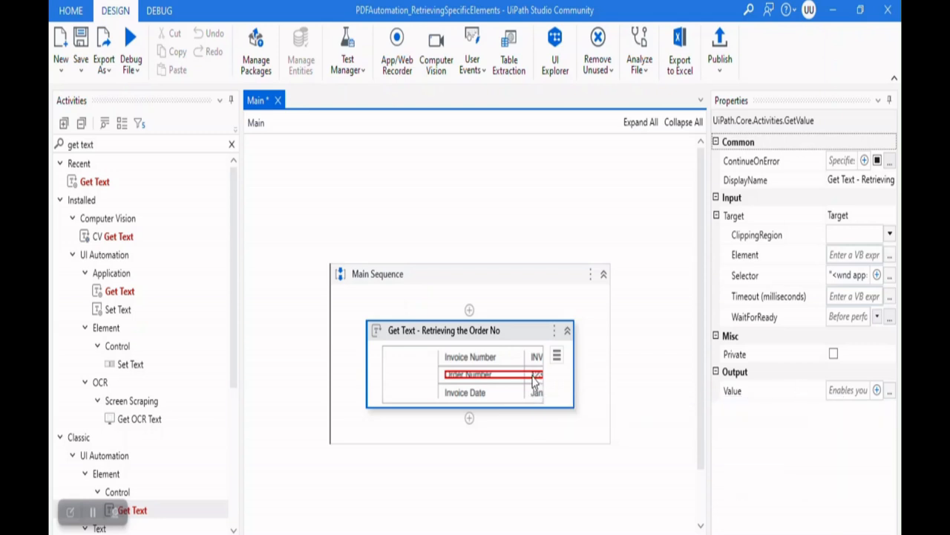
{"action": "mouse_move", "coordinate": [844, 401]}
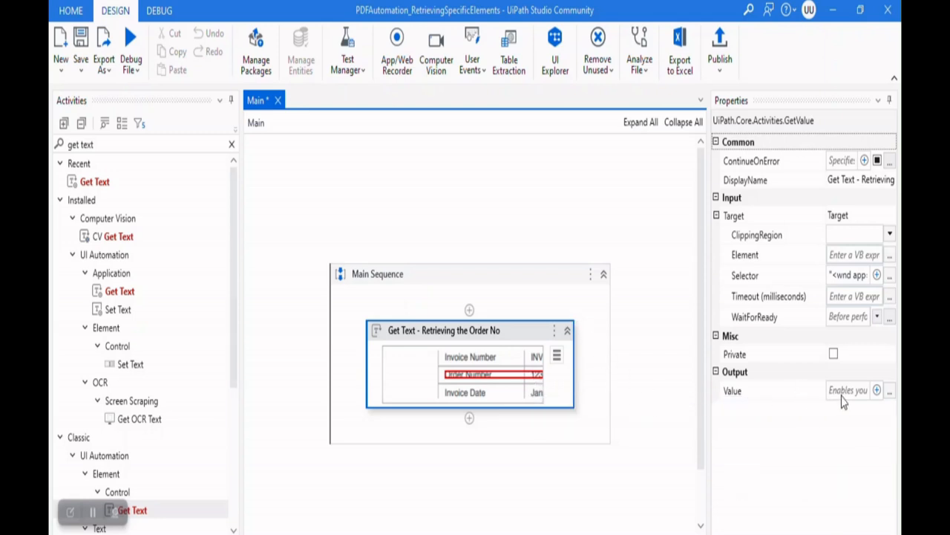
{"action": "mouse_move", "coordinate": [539, 443]}
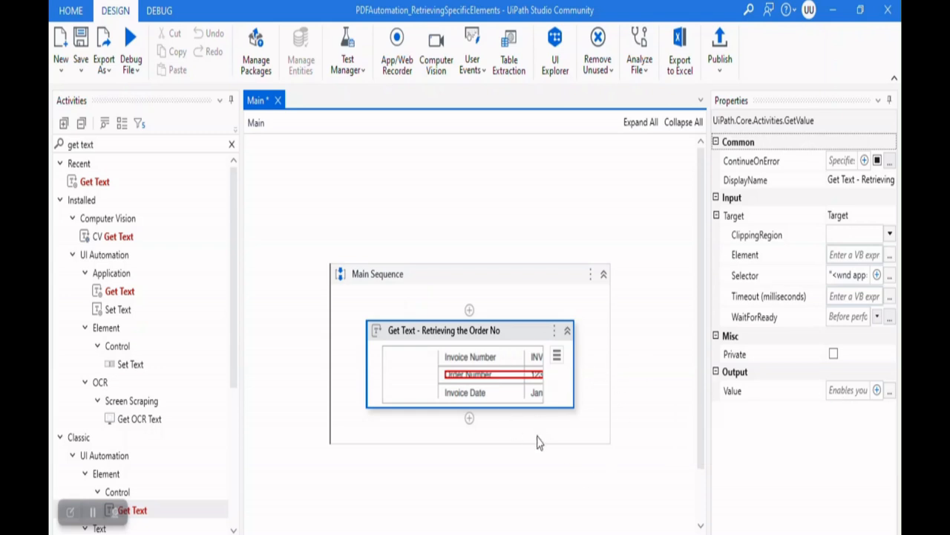
{"action": "mouse_move", "coordinate": [844, 401]}
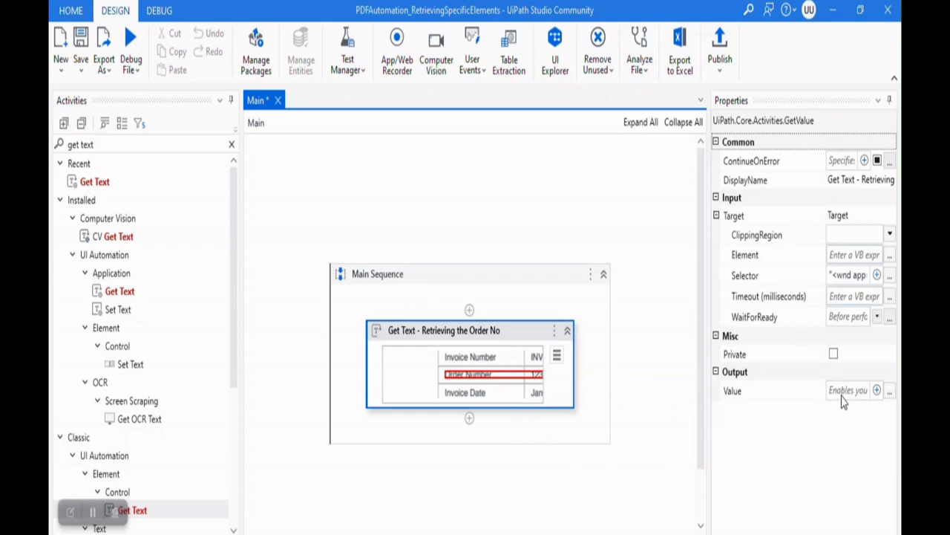
Create the output variable OrderNumber for the Get Text result via Ctrl+K
{"action": "left_click", "coordinate": [846, 391]}
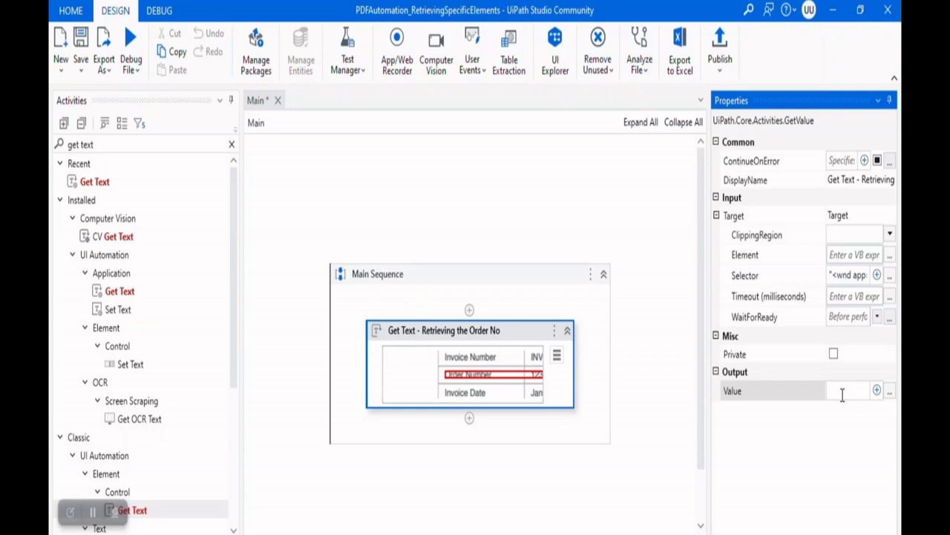
{"action": "left_click", "coordinate": [846, 391]}
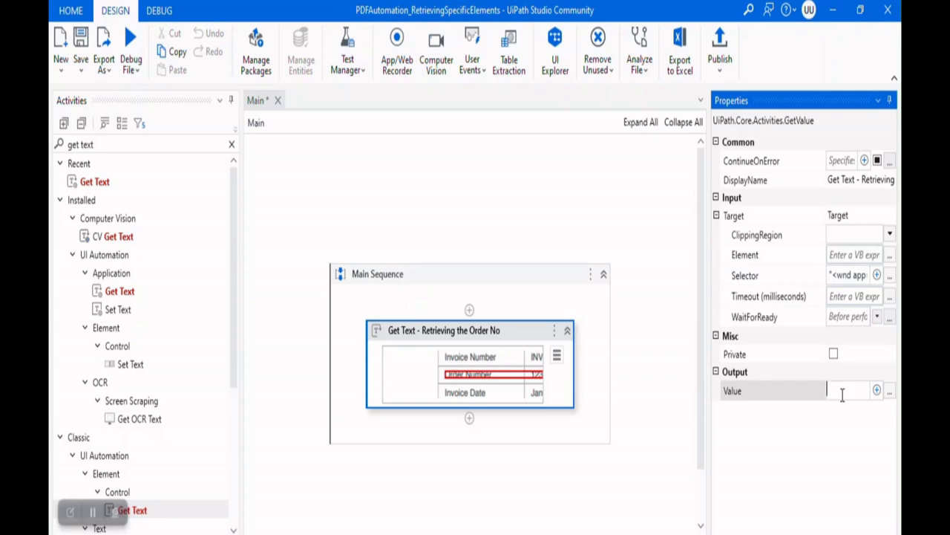
{"action": "type", "text": "Set Var:"}
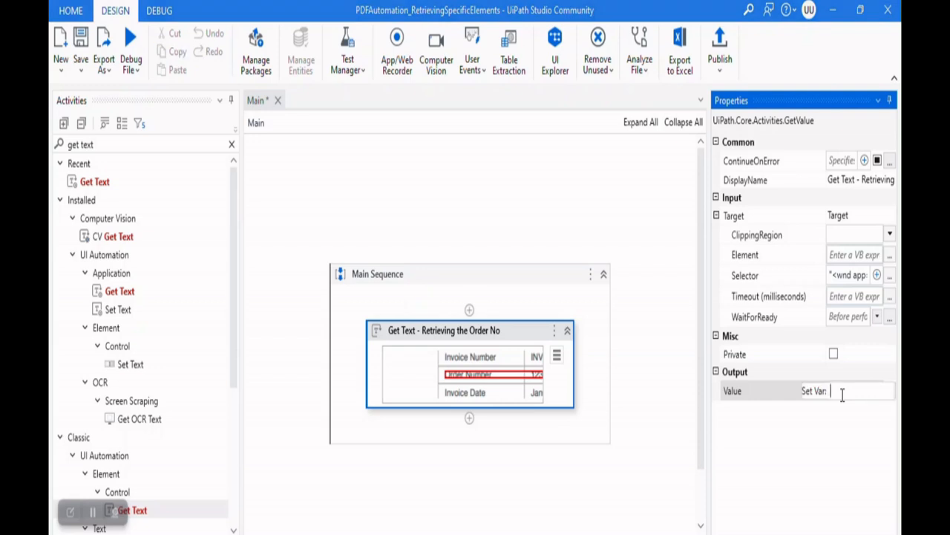
{"action": "type", "text": "OrderNumber"}
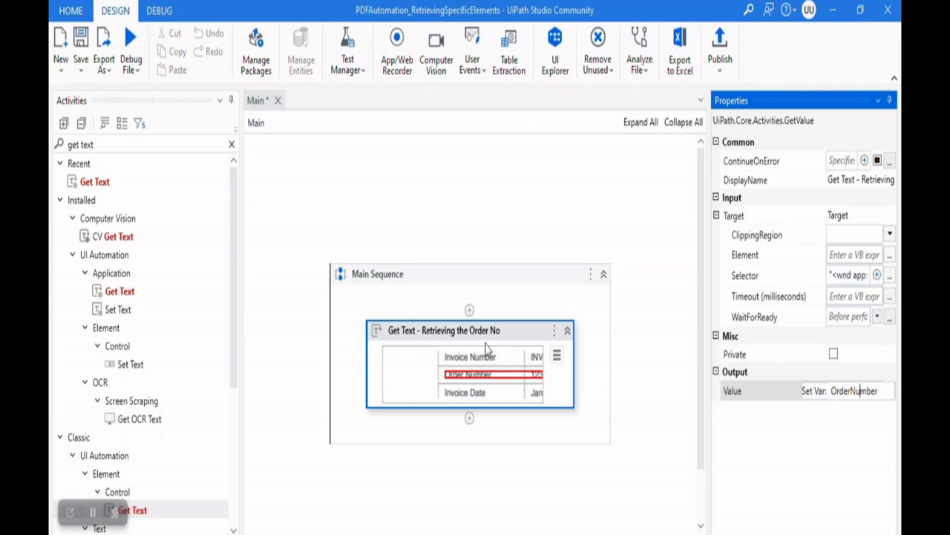
{"action": "mouse_move", "coordinate": [261, 157]}
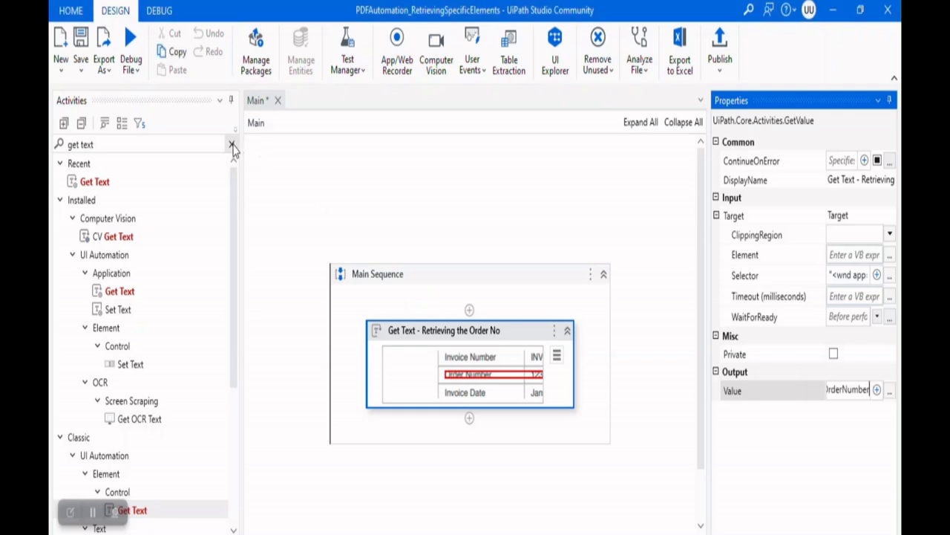
Find Write Line in Activities and place it below Get Text
{"action": "left_click", "coordinate": [232, 145]}
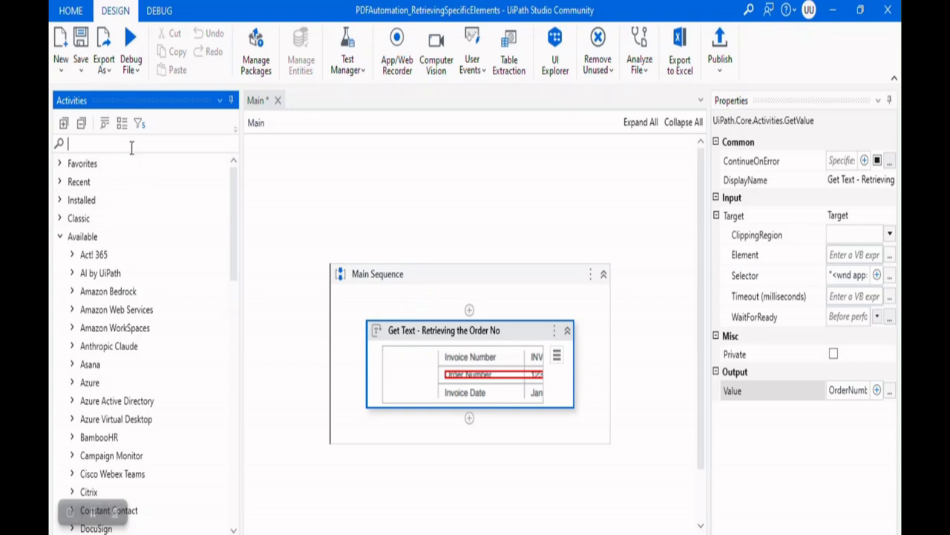
{"action": "type", "text": "writeine"}
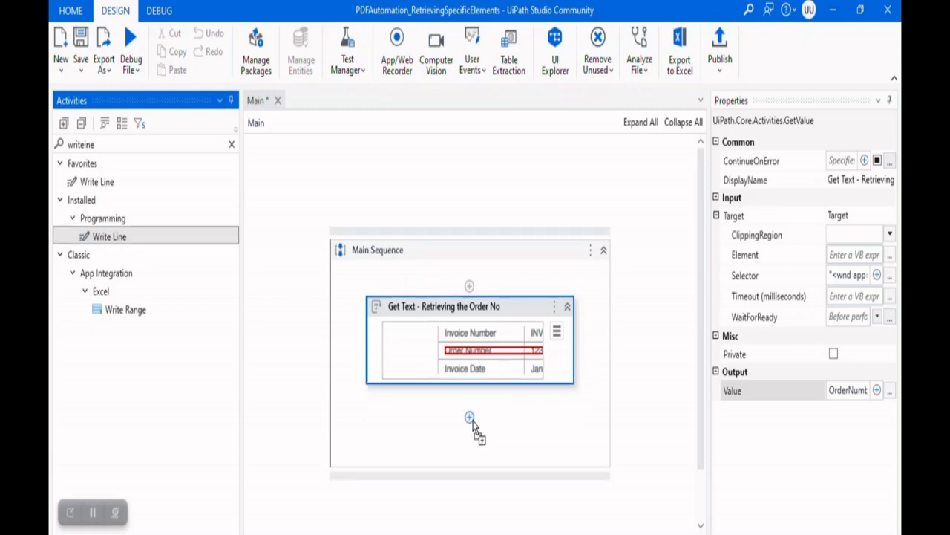
{"action": "left_click", "coordinate": [469, 416]}
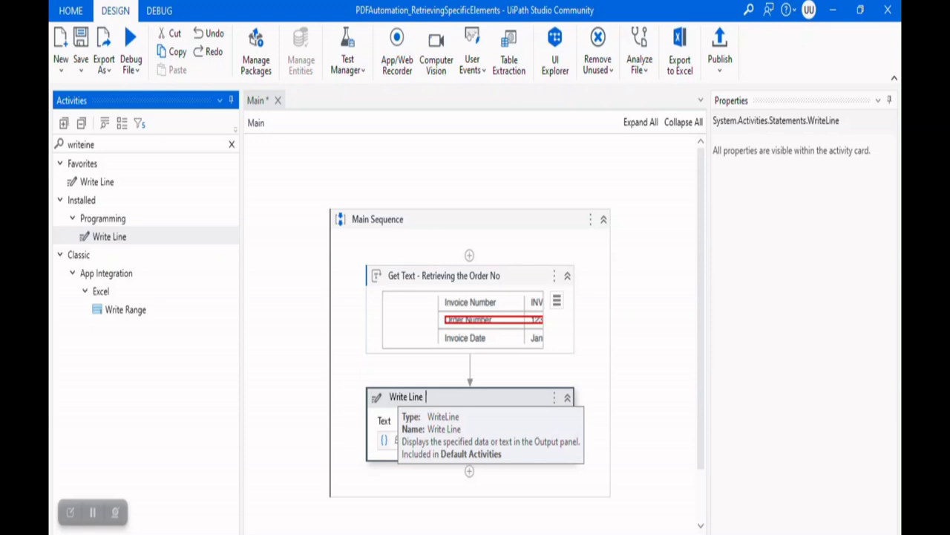
Rename Write Line to 'Publishing the oder number to the console' and clear the search
{"action": "type", "text": "Publishing the oder number"}
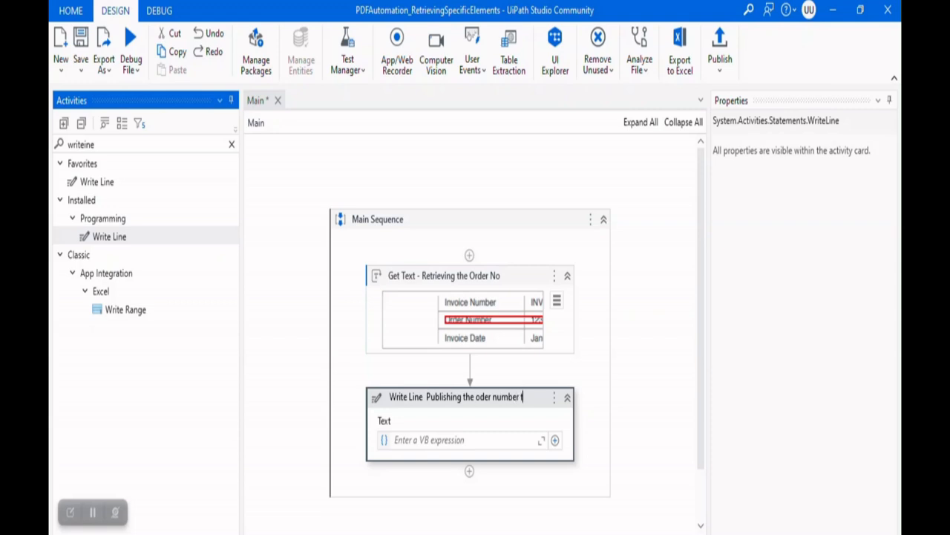
{"action": "type", "text": "to the"}
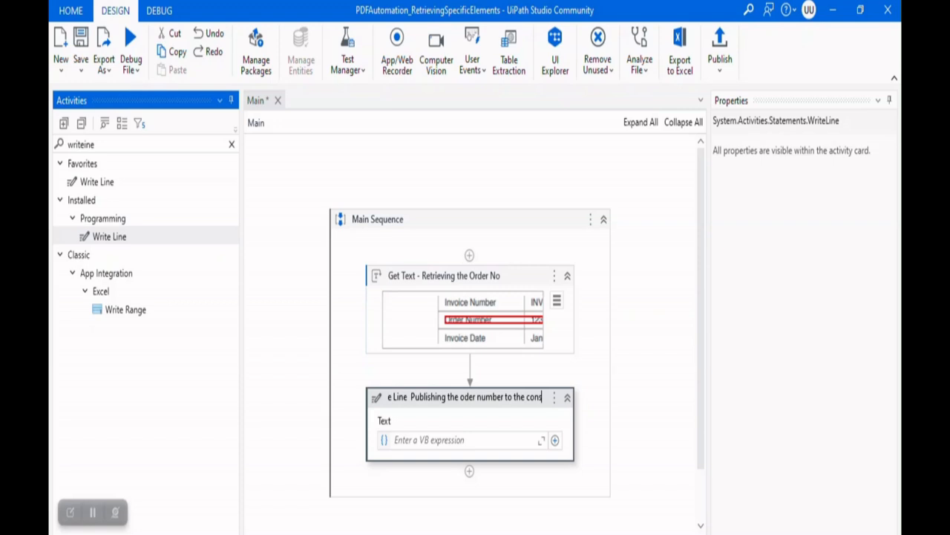
{"action": "type", "text": "console"}
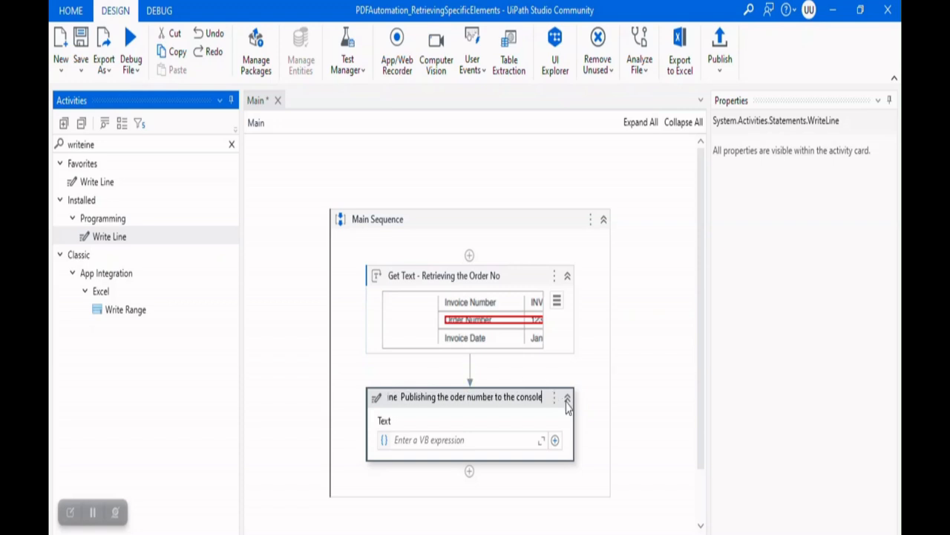
{"action": "mouse_move", "coordinate": [239, 151]}
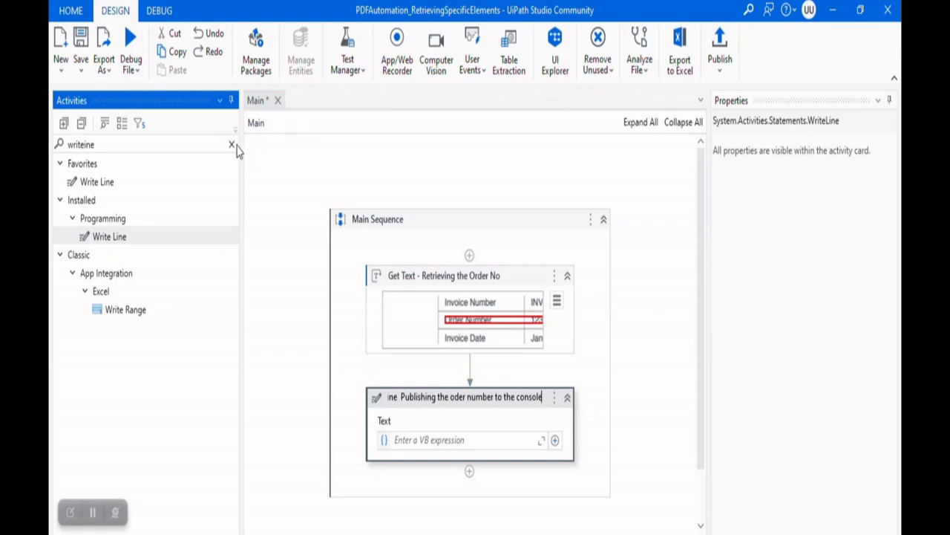
{"action": "left_click", "coordinate": [232, 144]}
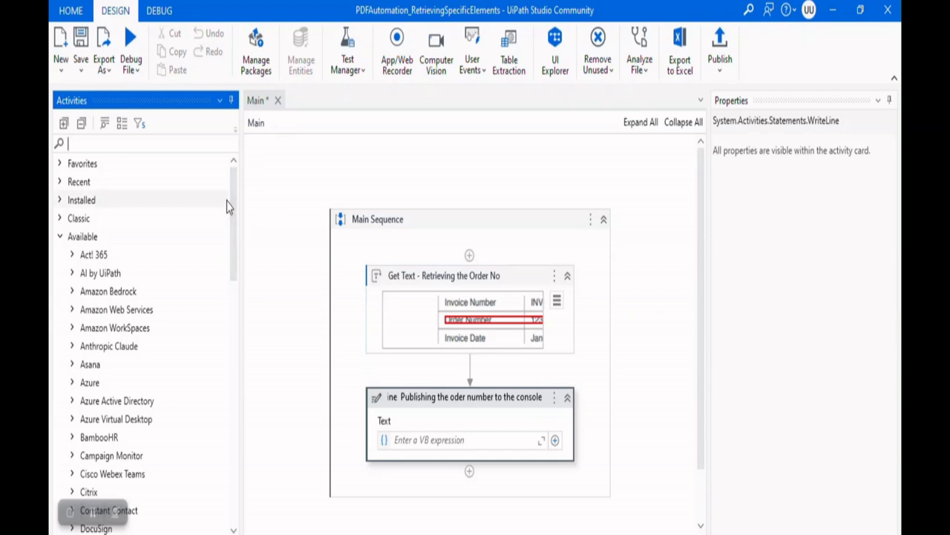
Search for Message Box and select the Write Line activity to replace it
{"action": "type", "text": "mssage"}
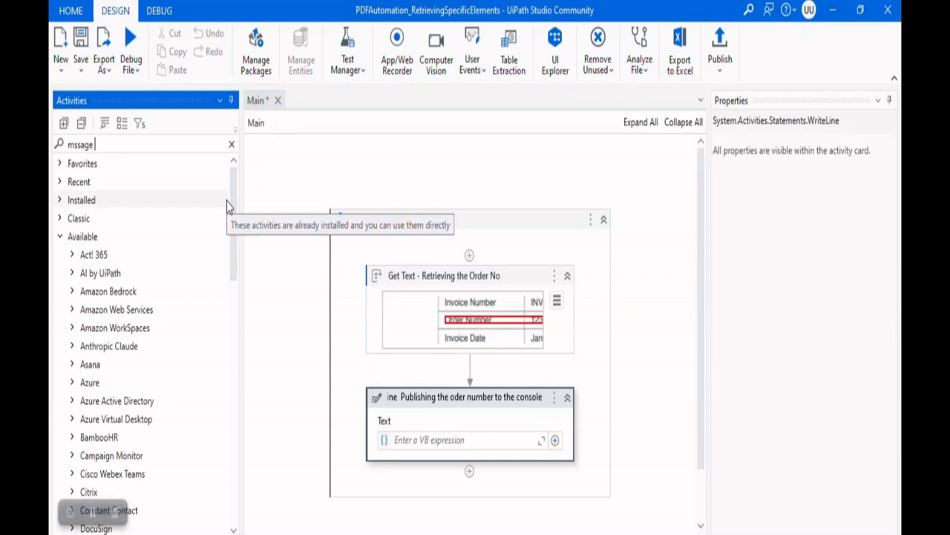
{"action": "type", "text": "box"}
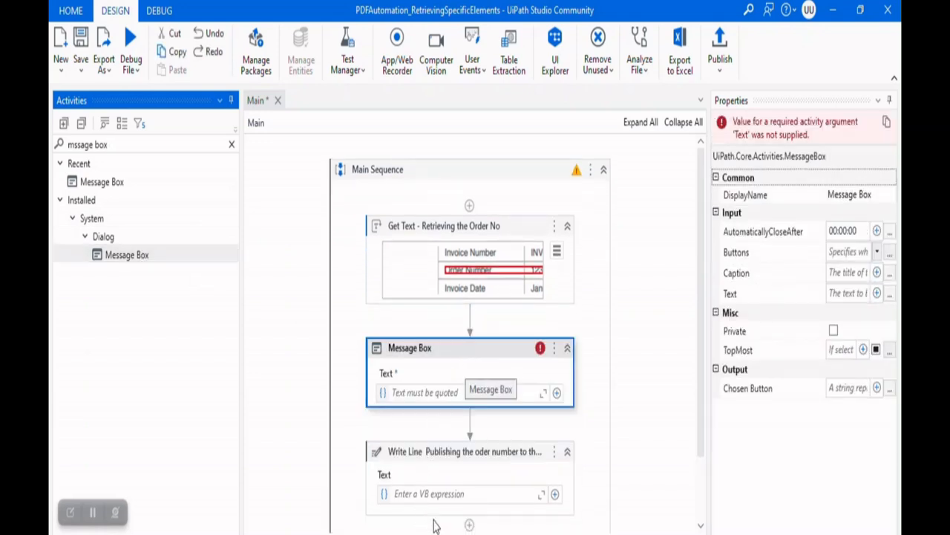
{"action": "mouse_move", "coordinate": [481, 475]}
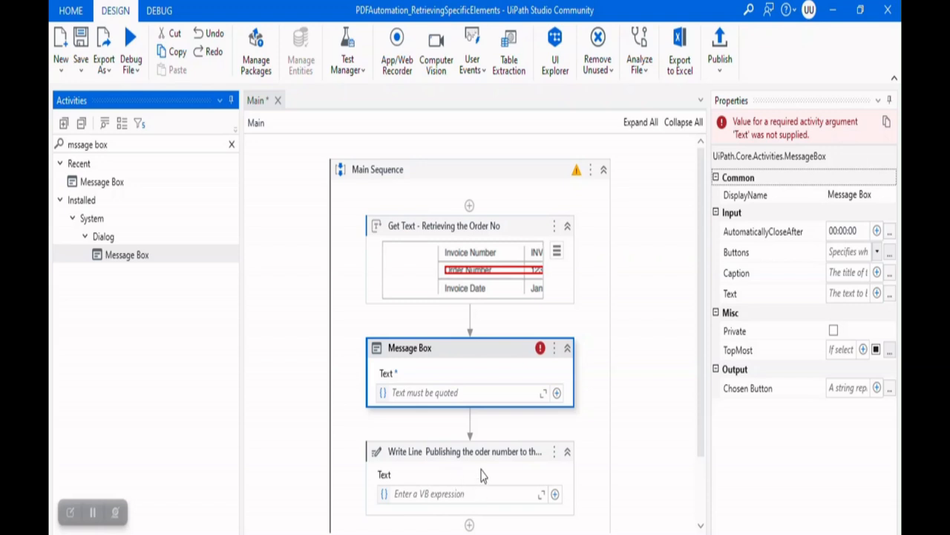
{"action": "mouse_move", "coordinate": [481, 469]}
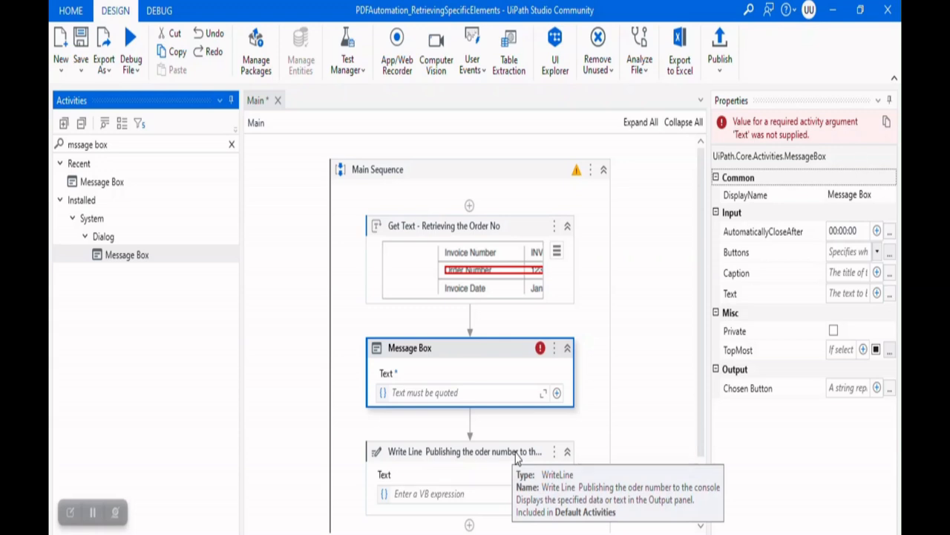
{"action": "left_click", "coordinate": [469, 450]}
{"action": "type", "text": "o"}
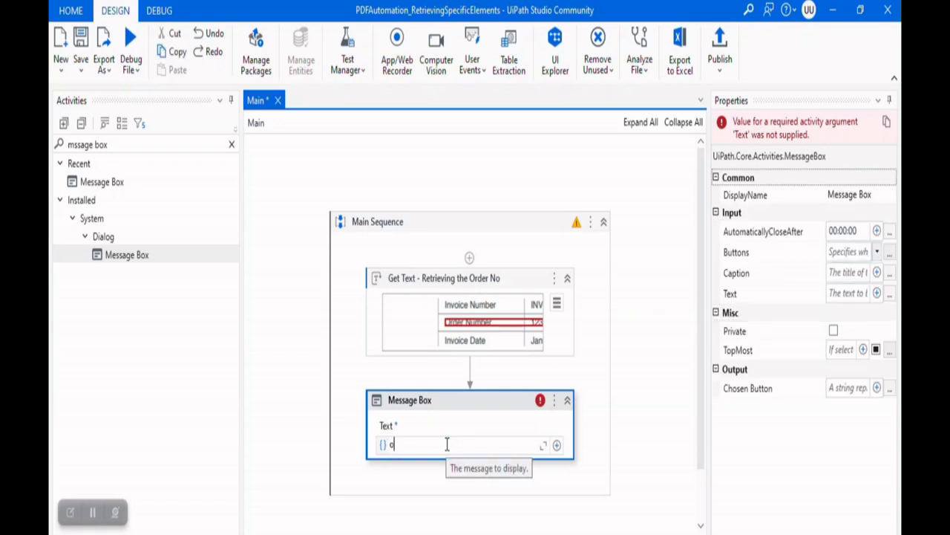
Set the Message Box text to the OrderNumber variable and save the workflow
{"action": "type", "text": "OrderNumber"}
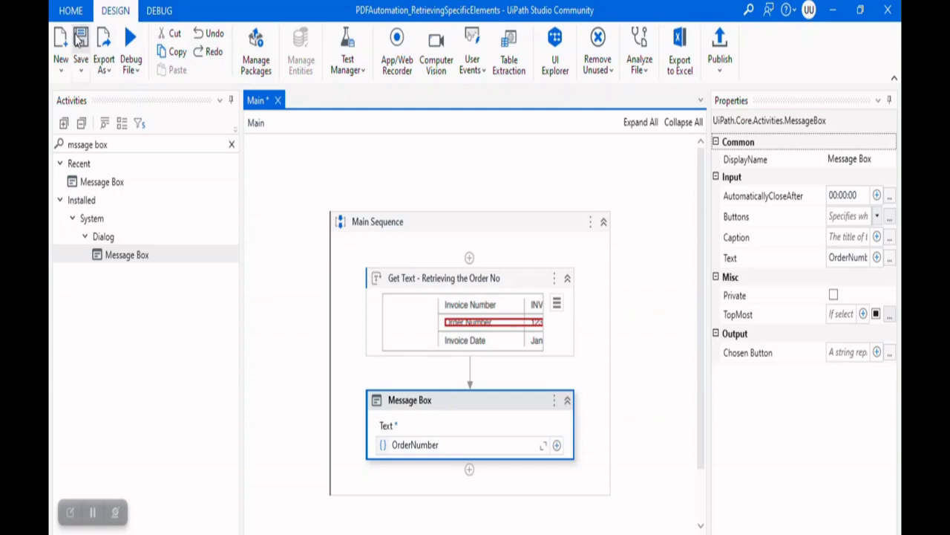
{"action": "left_click", "coordinate": [131, 58]}
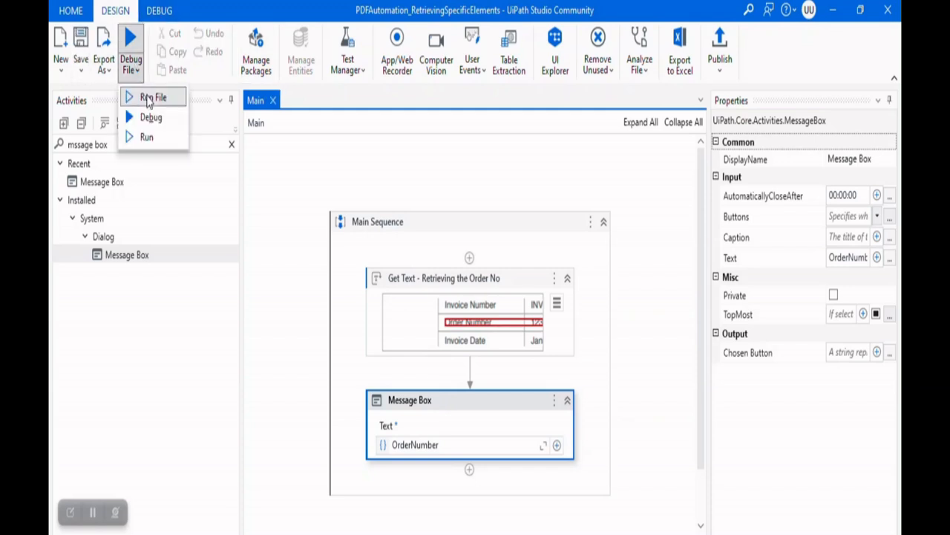
Run the file, view the message box reading Order Number 12345, and dismiss it with OK
{"action": "left_click", "coordinate": [153, 97]}
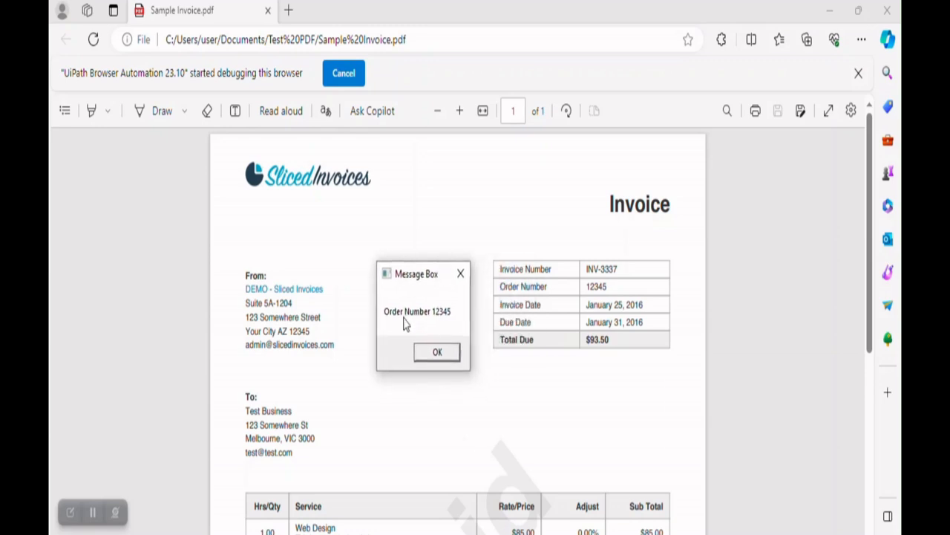
{"action": "mouse_move", "coordinate": [586, 304]}
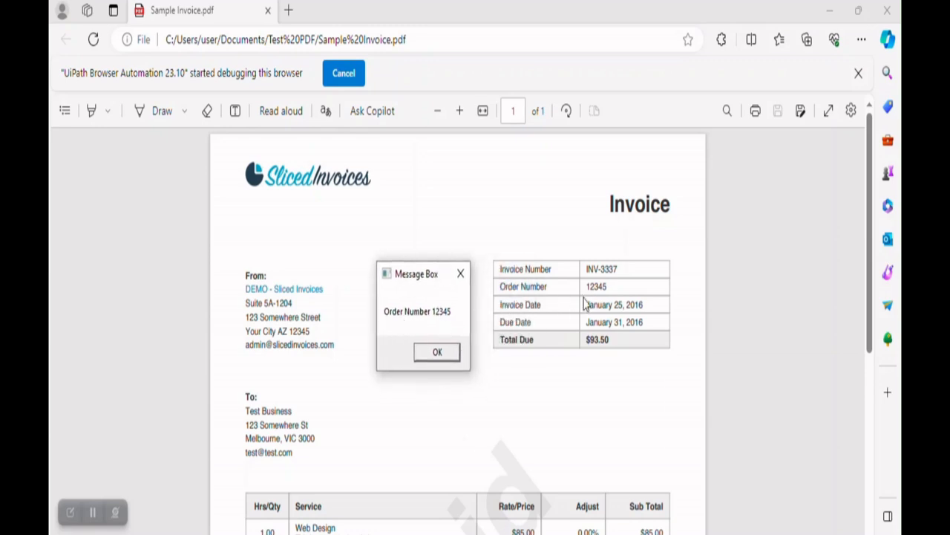
{"action": "mouse_move", "coordinate": [427, 327]}
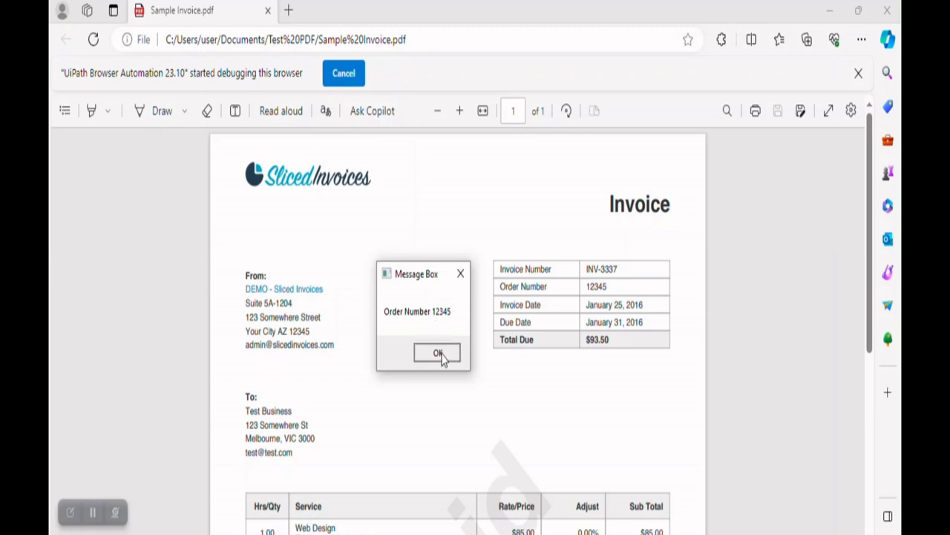
{"action": "left_click", "coordinate": [437, 352]}
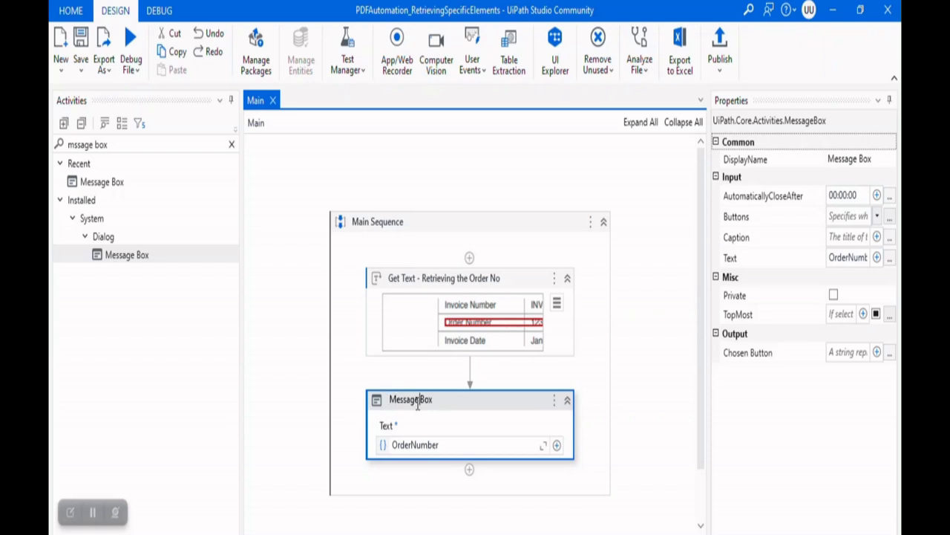
{"action": "mouse_move", "coordinate": [411, 399]}
{"action": "type", "text": " Punlishing the order nu"}
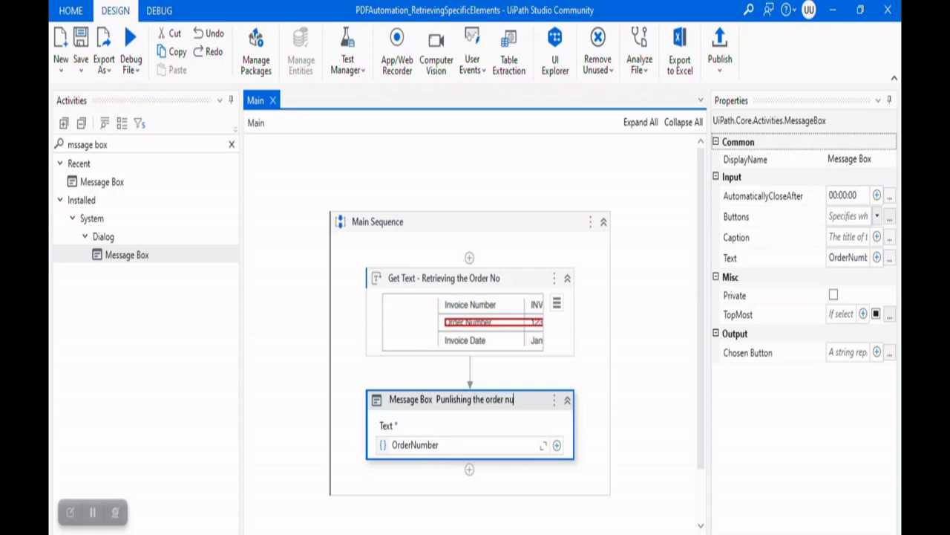
Finish the Message Box display name describing publishing the order number
{"action": "type", "text": "mber"}
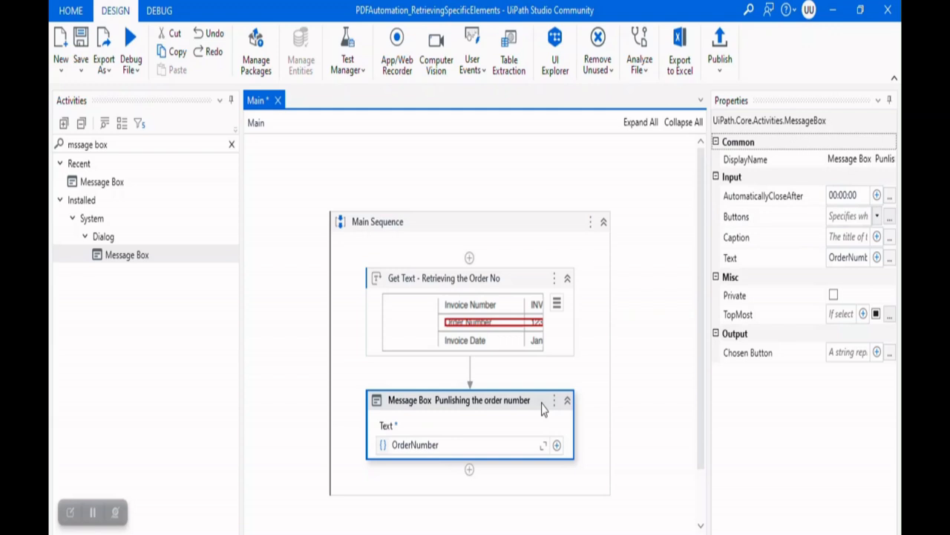
{"action": "mouse_move", "coordinate": [773, 299]}
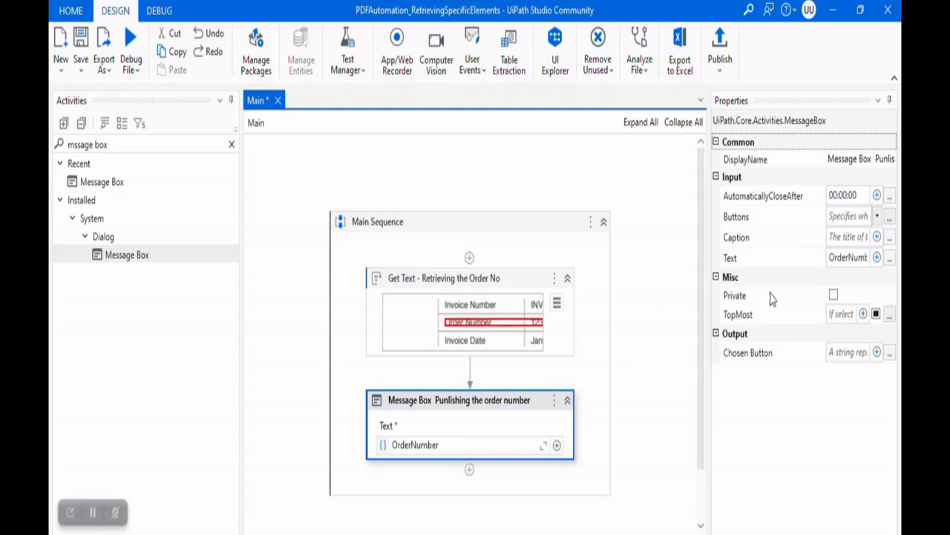
{"action": "mouse_move", "coordinate": [812, 236]}
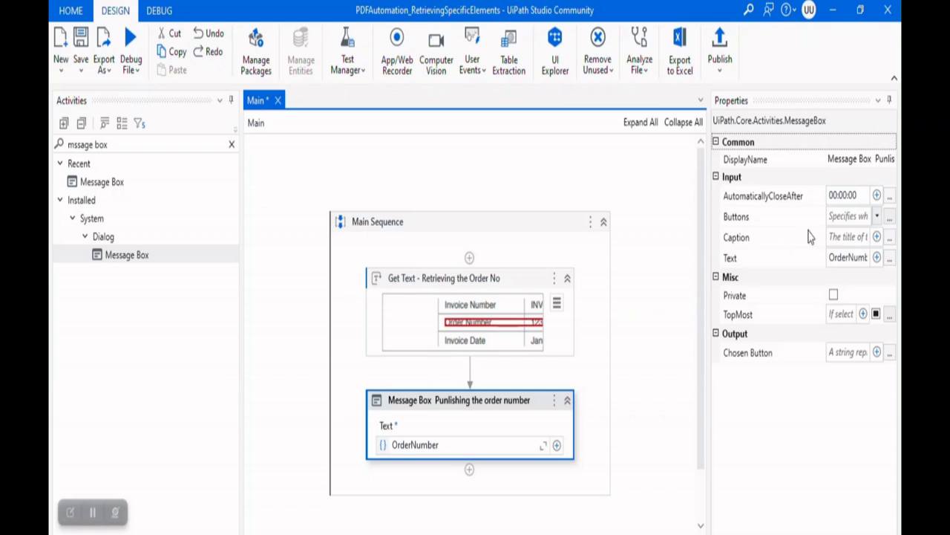
{"action": "mouse_move", "coordinate": [750, 247]}
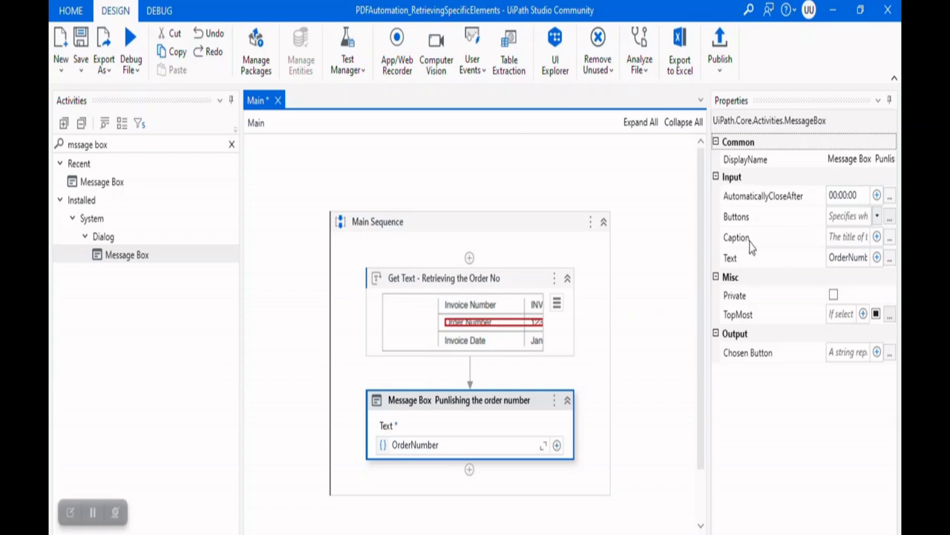
Give the Message Box the caption "Oder Number" and save the workflow
{"action": "left_click", "coordinate": [889, 237]}
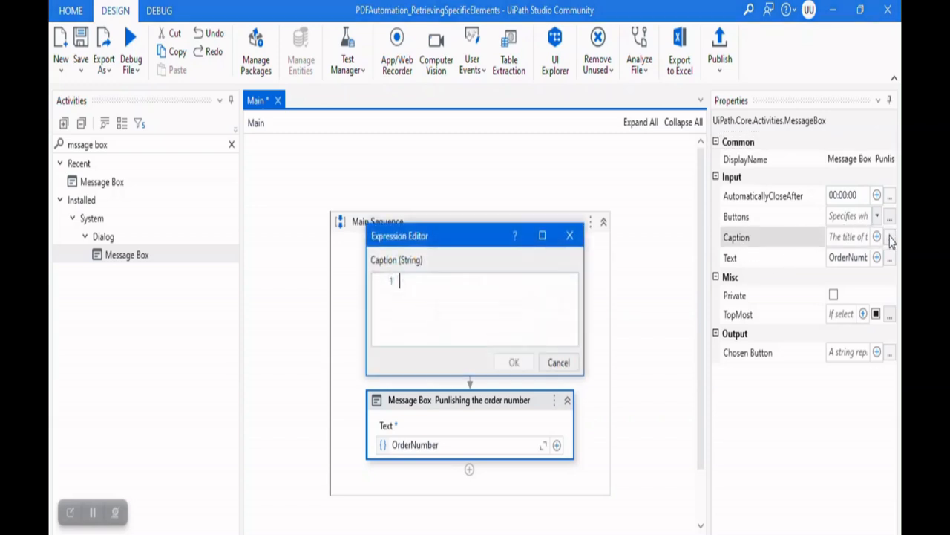
{"action": "mouse_move", "coordinate": [620, 290]}
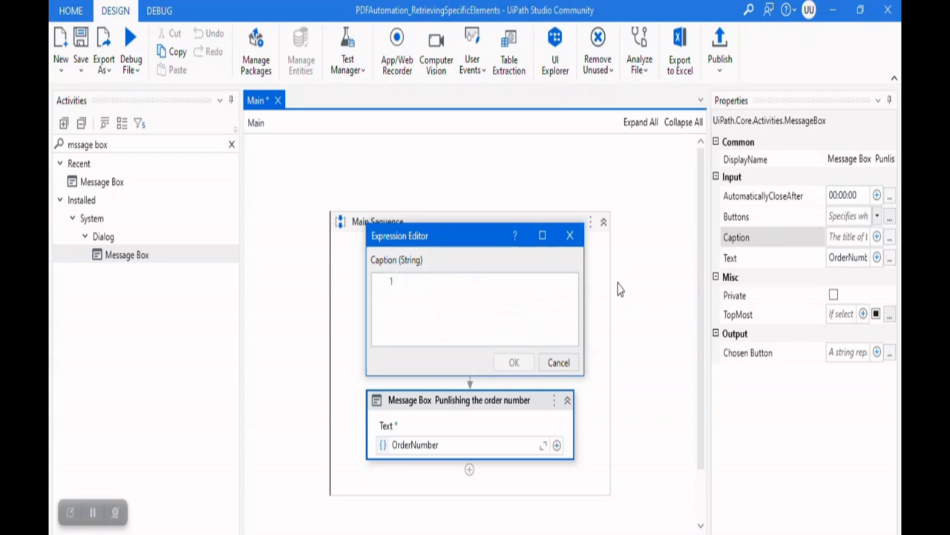
{"action": "type", "text": "\"\""}
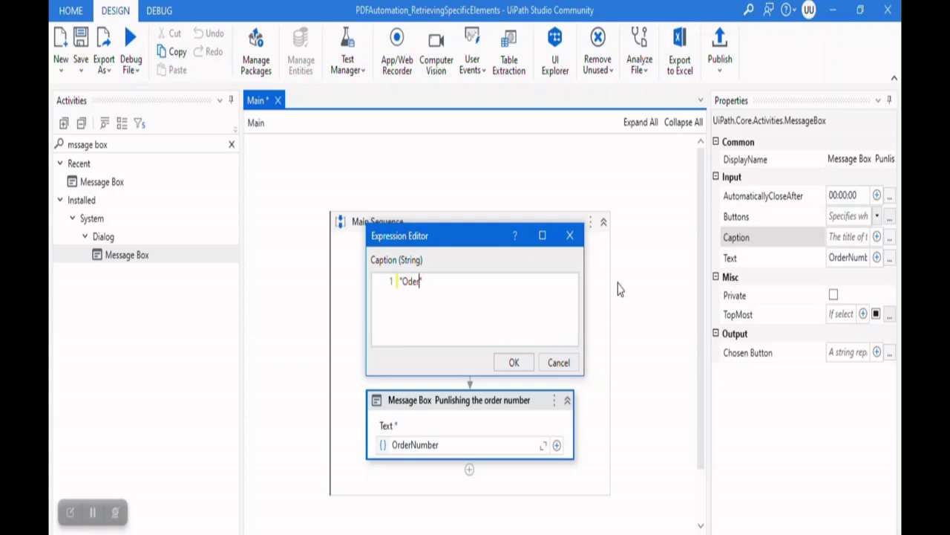
{"action": "type", "text": "Number\""}
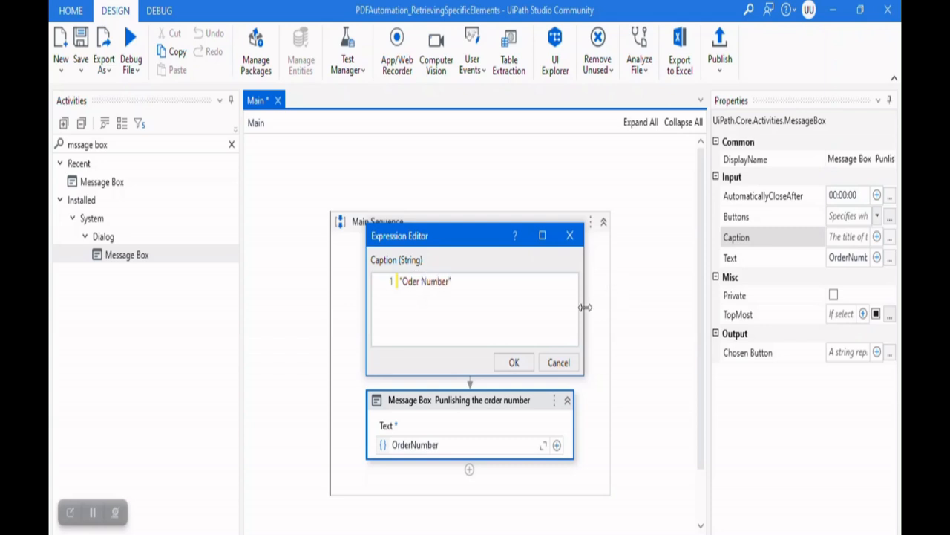
{"action": "left_click", "coordinate": [513, 363]}
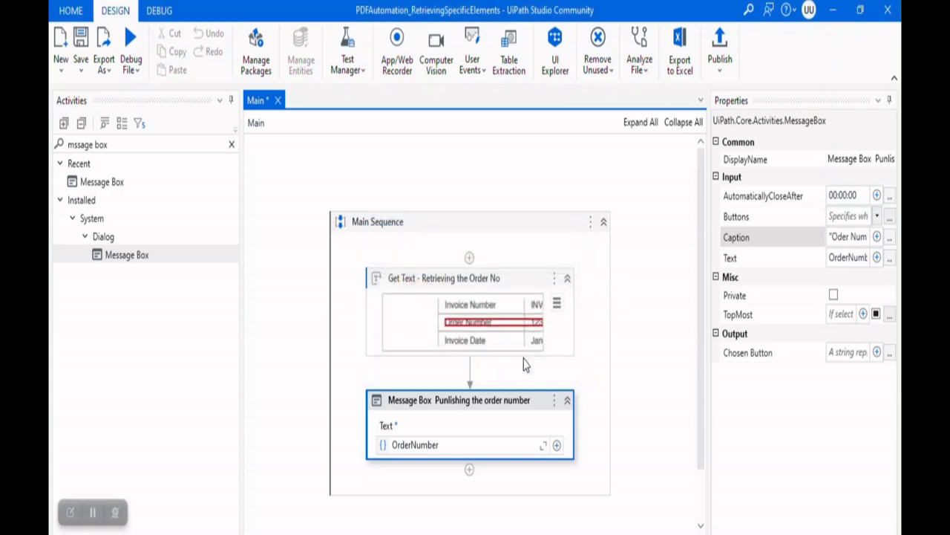
{"action": "mouse_move", "coordinate": [335, 199]}
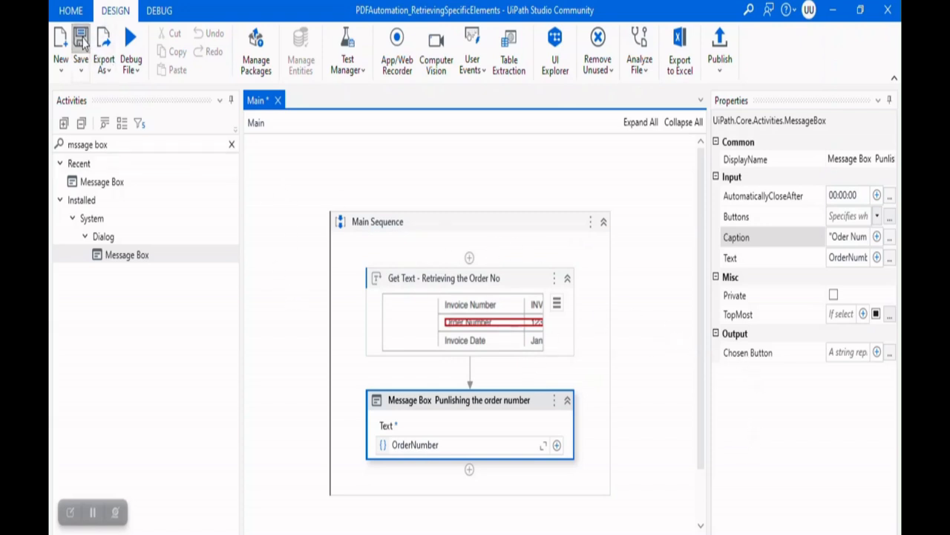
{"action": "left_click", "coordinate": [130, 63]}
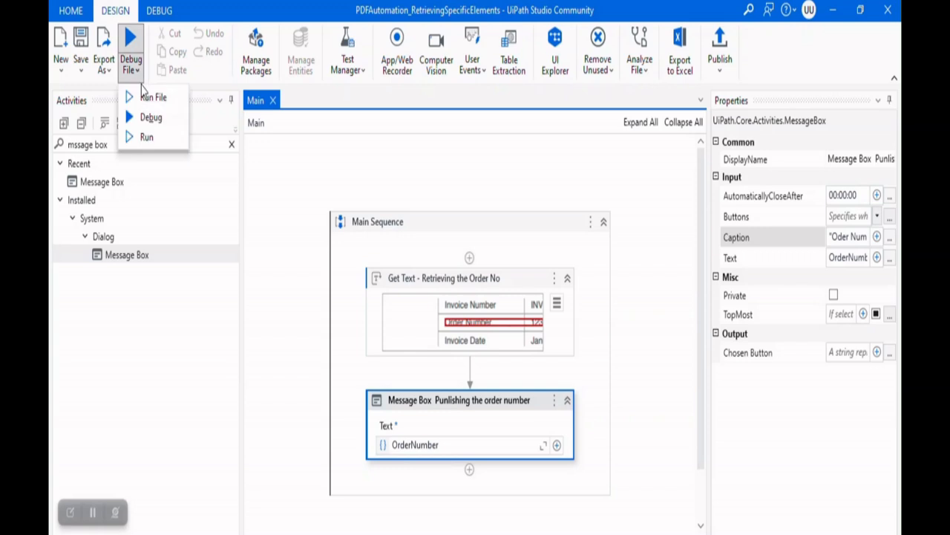
Run the workflow so the 'Oder Number' popup shows Order Number 12345 over the invoice
{"action": "left_click", "coordinate": [153, 97]}
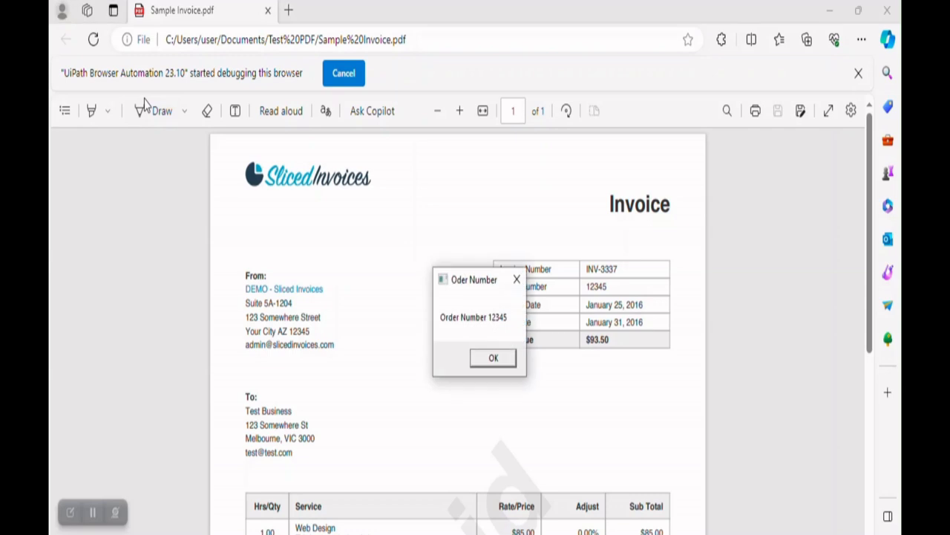
{"action": "mouse_move", "coordinate": [477, 351]}
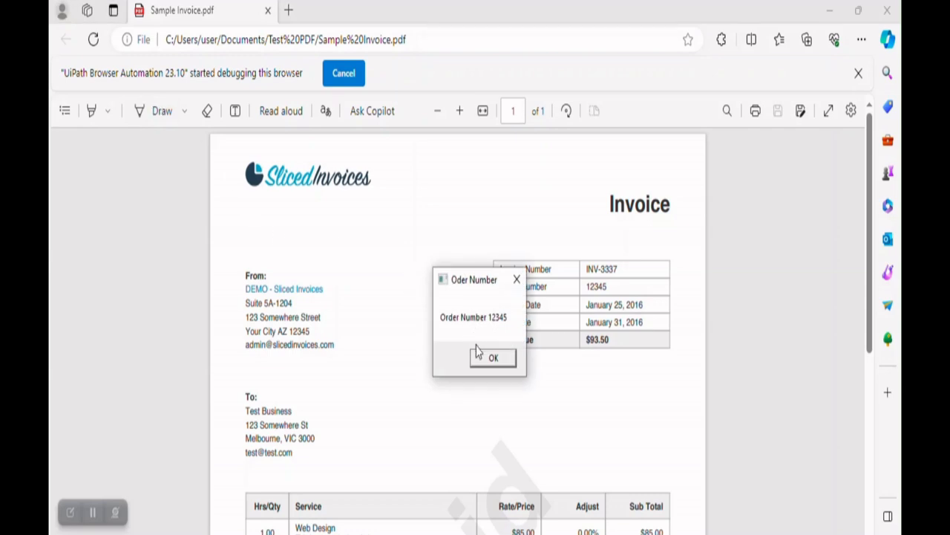
{"action": "mouse_move", "coordinate": [493, 367]}
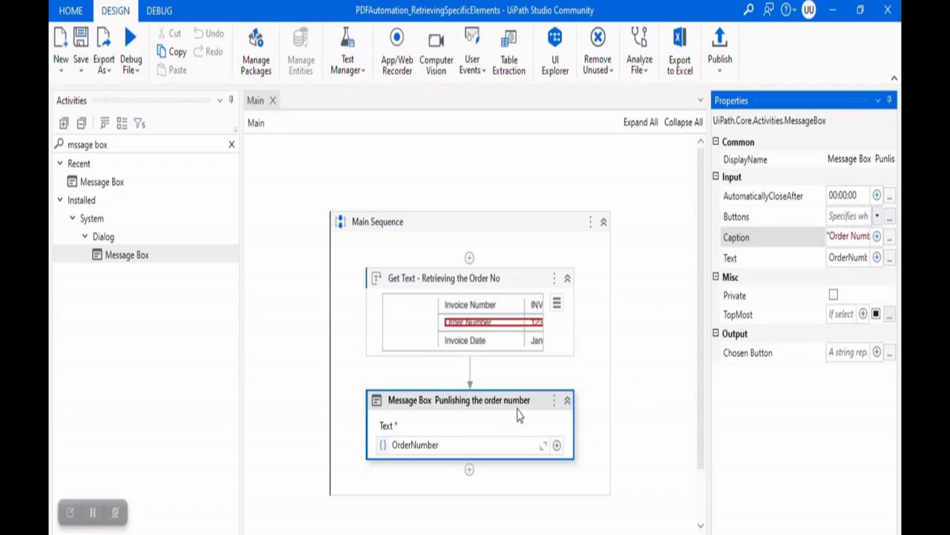
Run the current workflow file again from the Debug File run options
{"action": "left_click", "coordinate": [131, 50]}
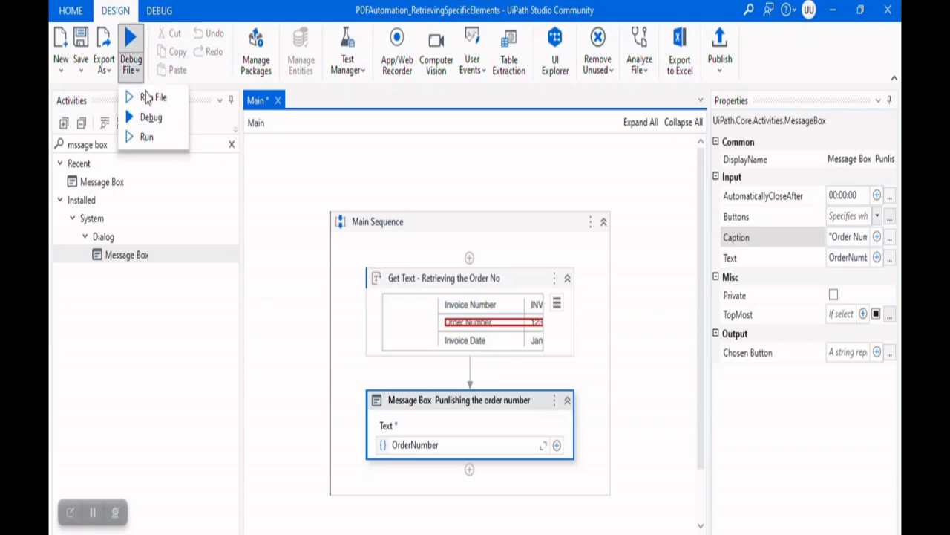
{"action": "left_click", "coordinate": [152, 98]}
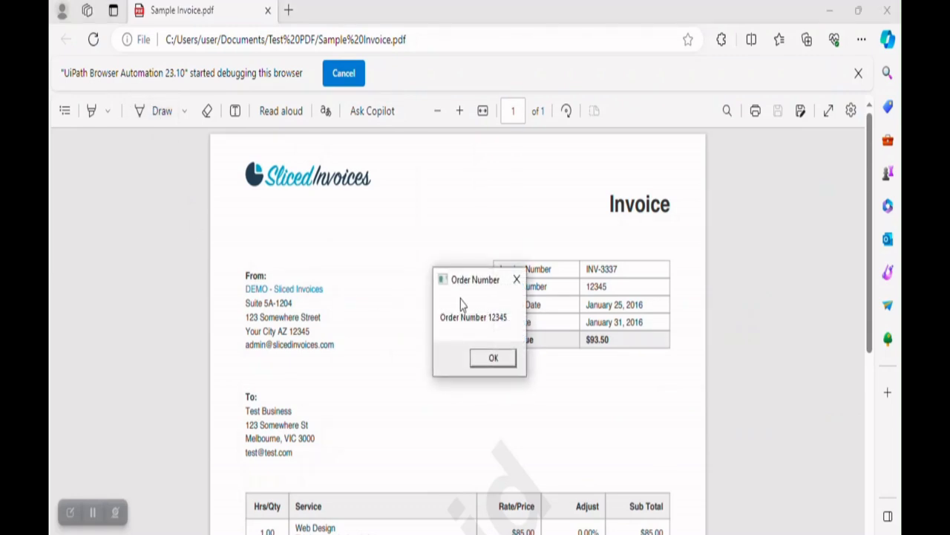
{"action": "mouse_move", "coordinate": [557, 339]}
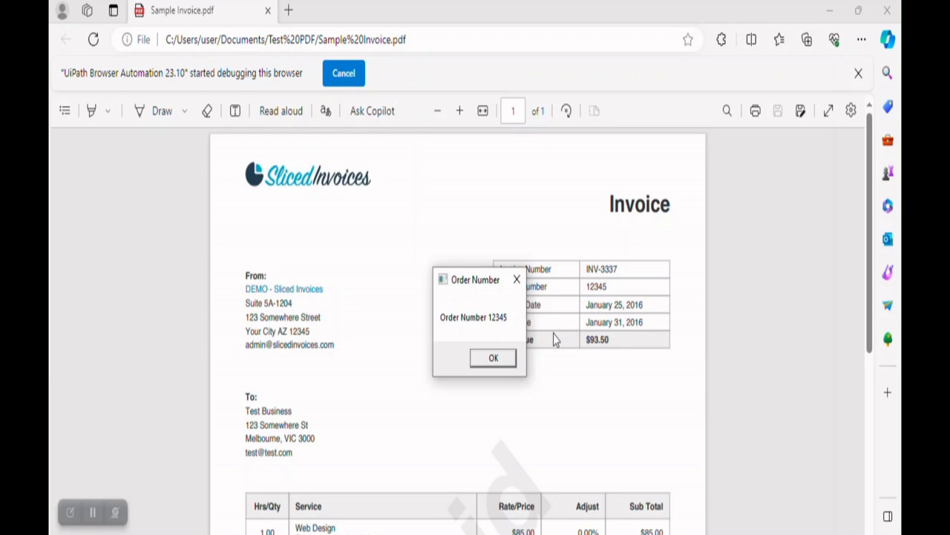
{"action": "mouse_move", "coordinate": [499, 363]}
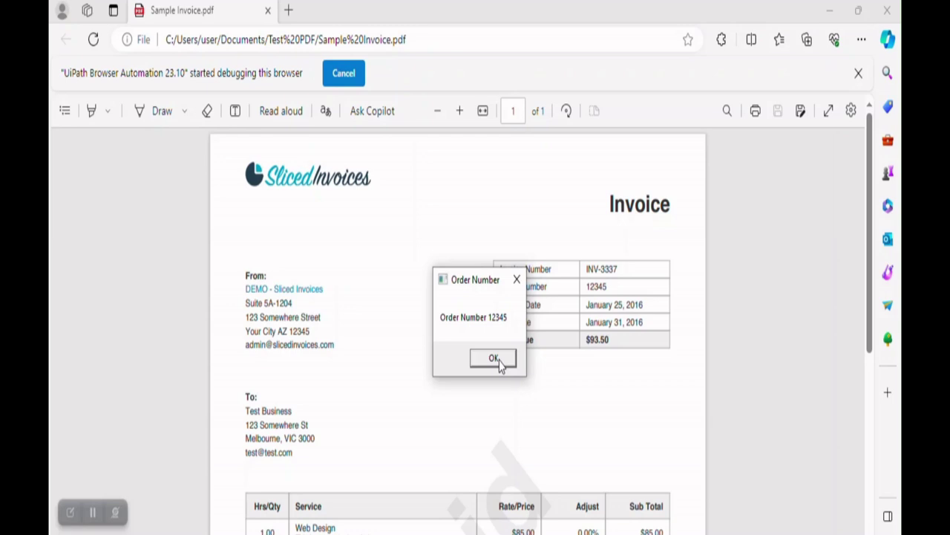
Dismiss the 'Order Number' popup reading Order Number 12345 with OK
{"action": "left_click", "coordinate": [494, 358]}
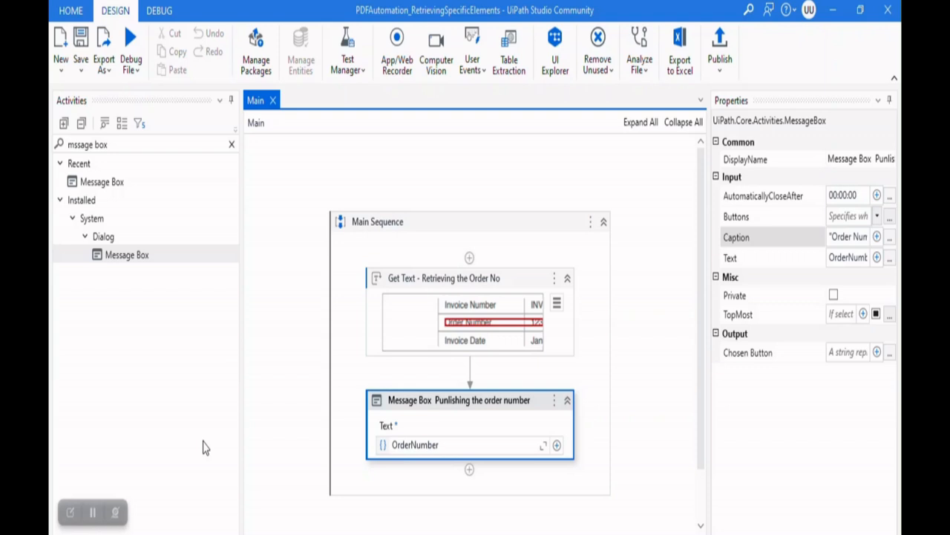
{"action": "mouse_move", "coordinate": [111, 498]}
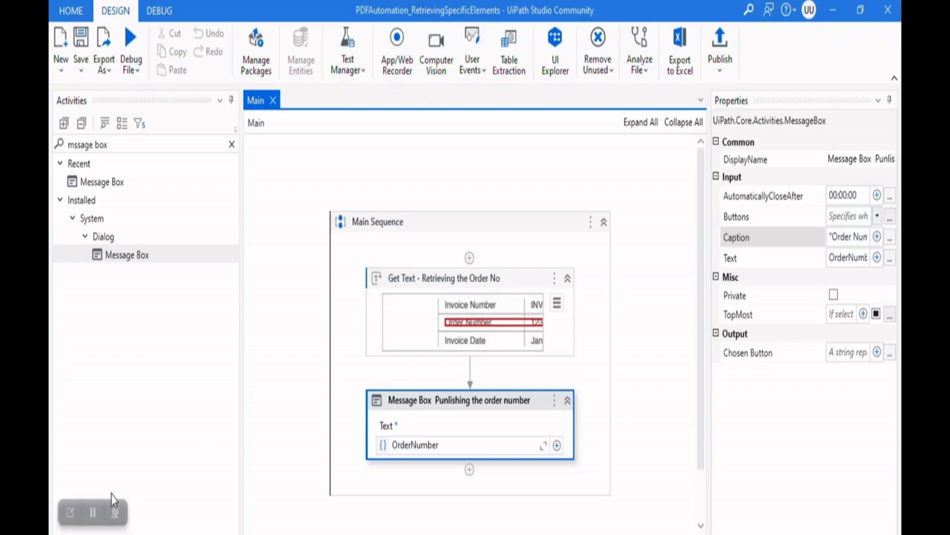